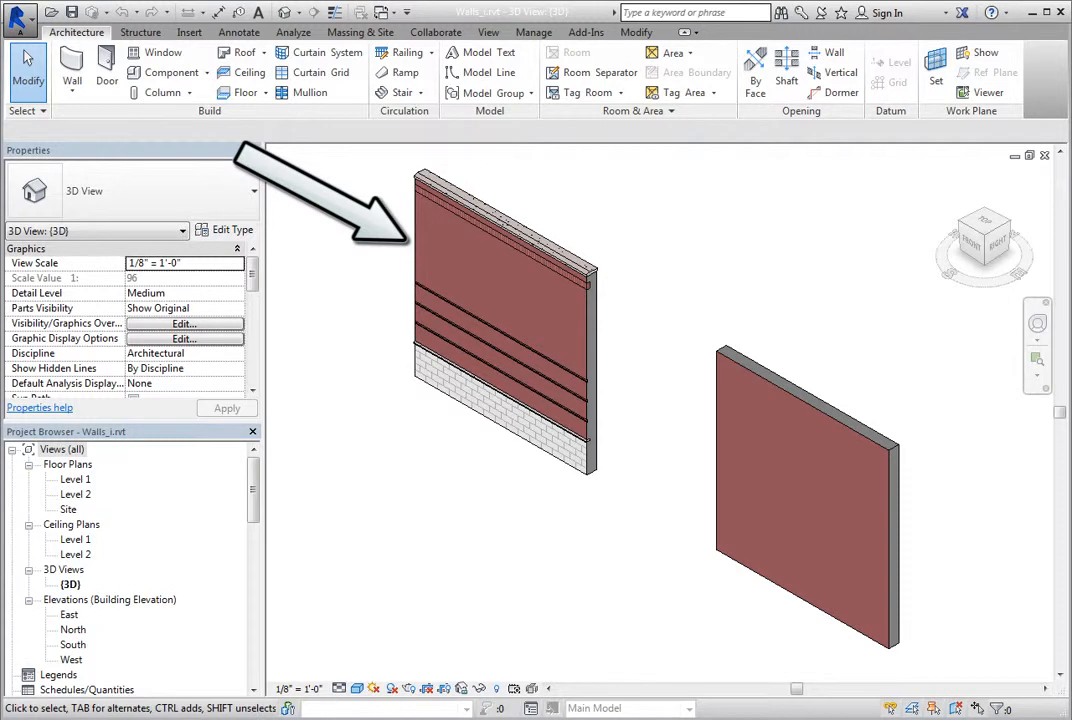
# Select the Brick and CMU on MTL. Stud wall and scroll its properties down to Image
pyautogui.click(412, 232)
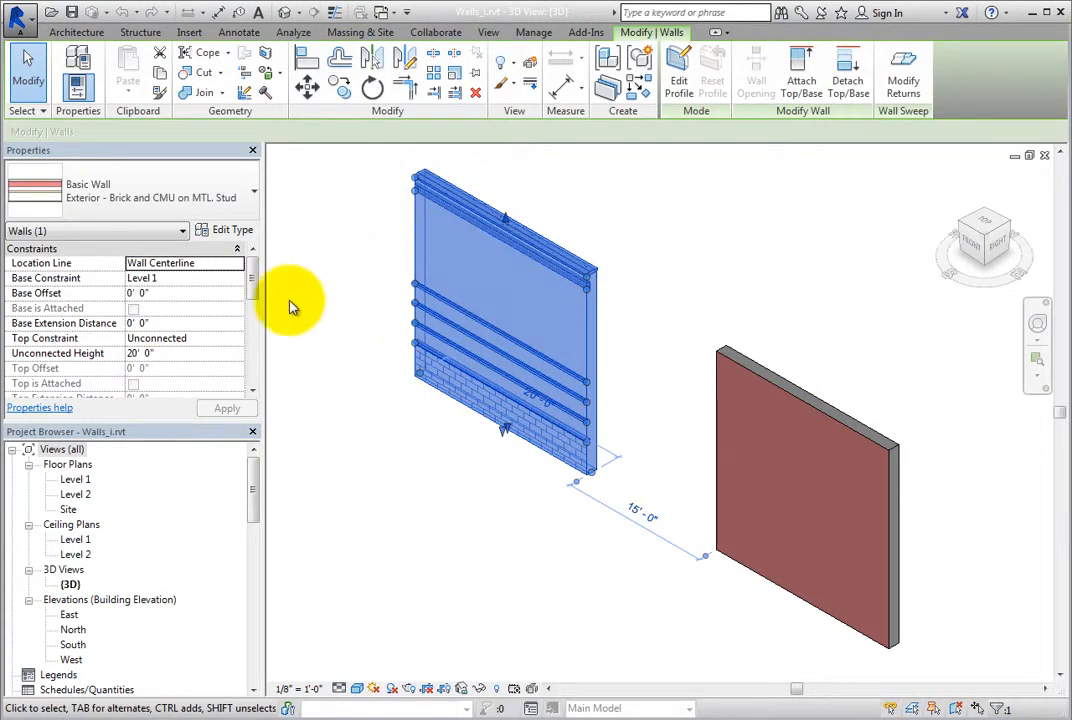
pyautogui.scroll(-3)
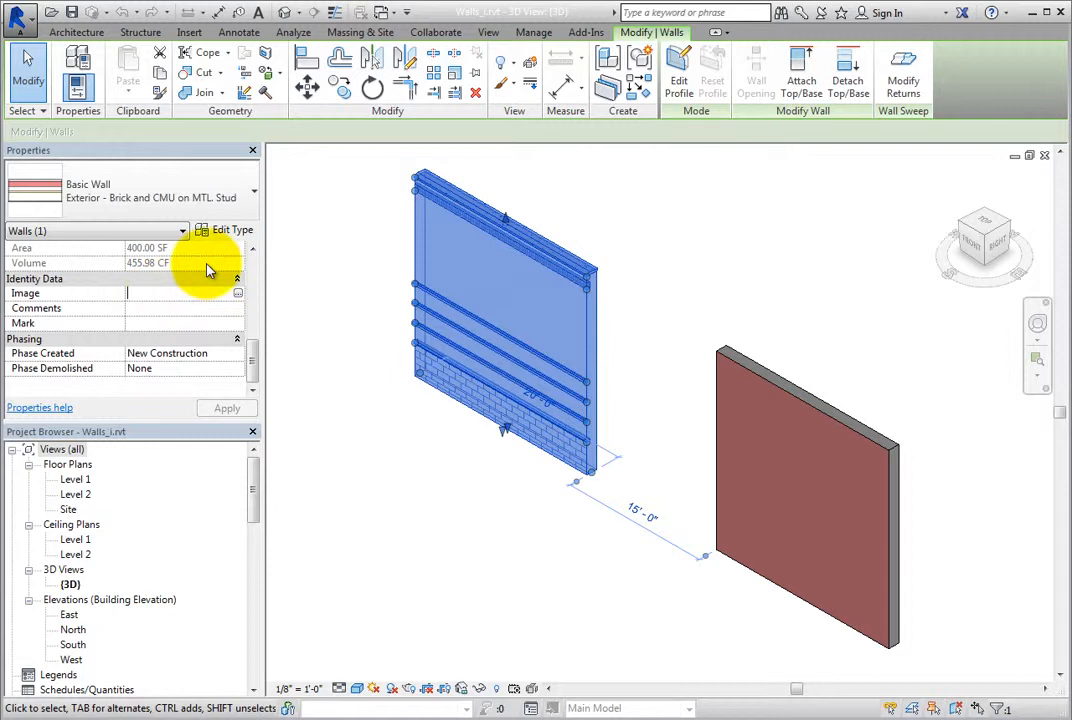
pyautogui.click(232, 230)
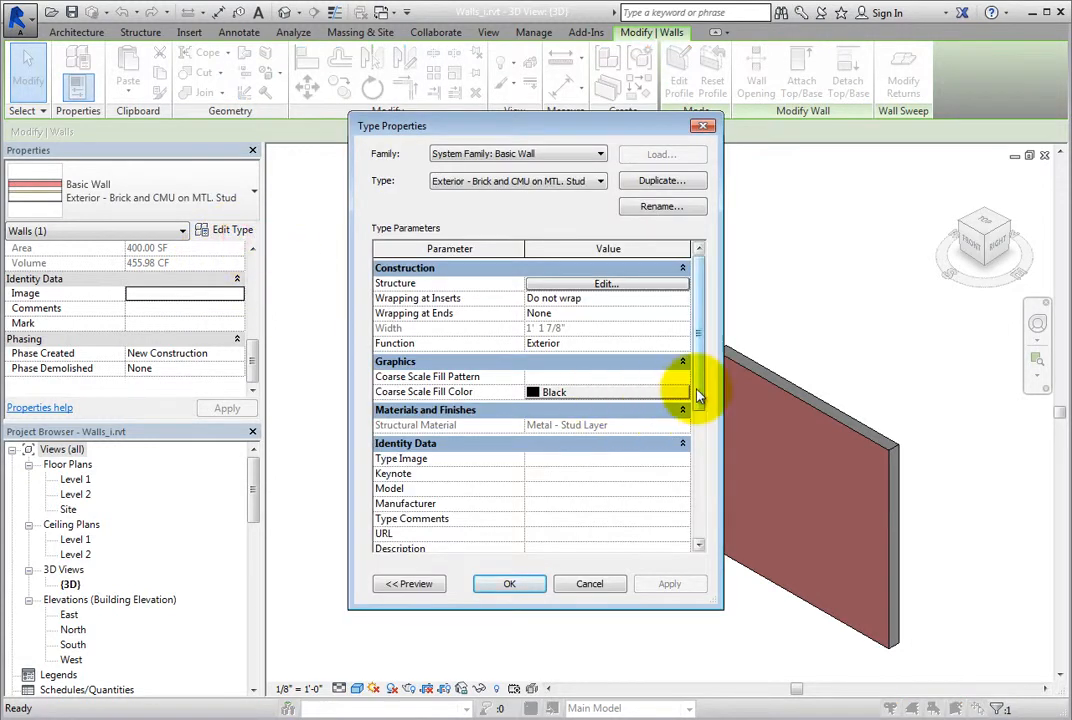
pyautogui.scroll(-3)
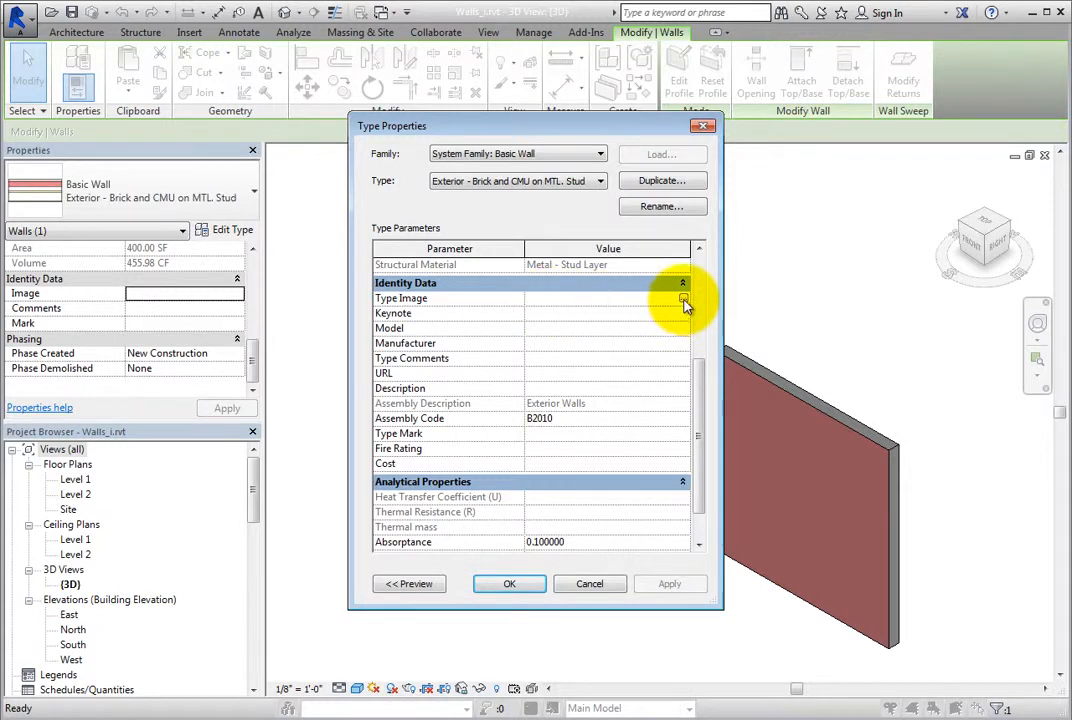
pyautogui.click(684, 298)
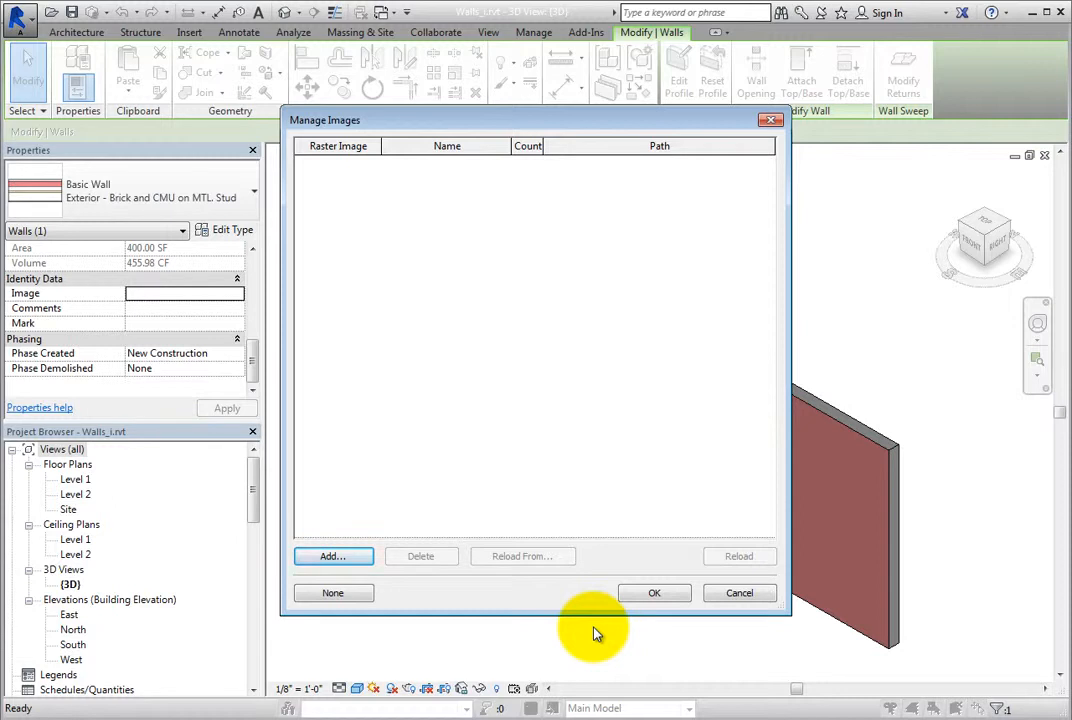
pyautogui.moveTo(740, 592)
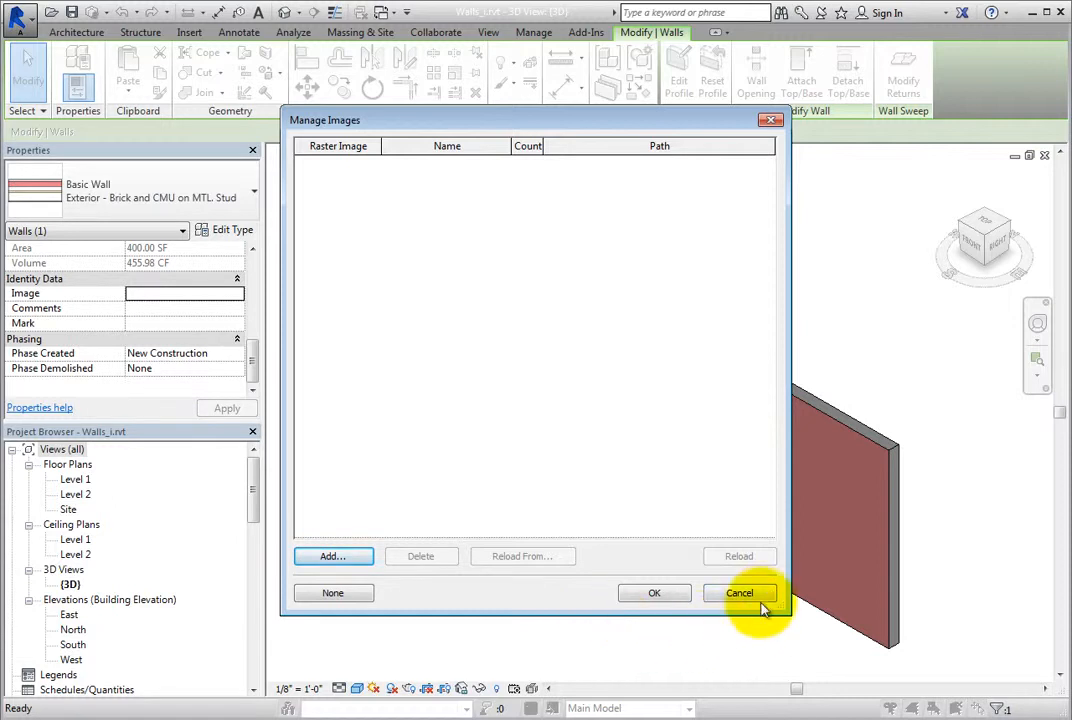
pyautogui.click(740, 592)
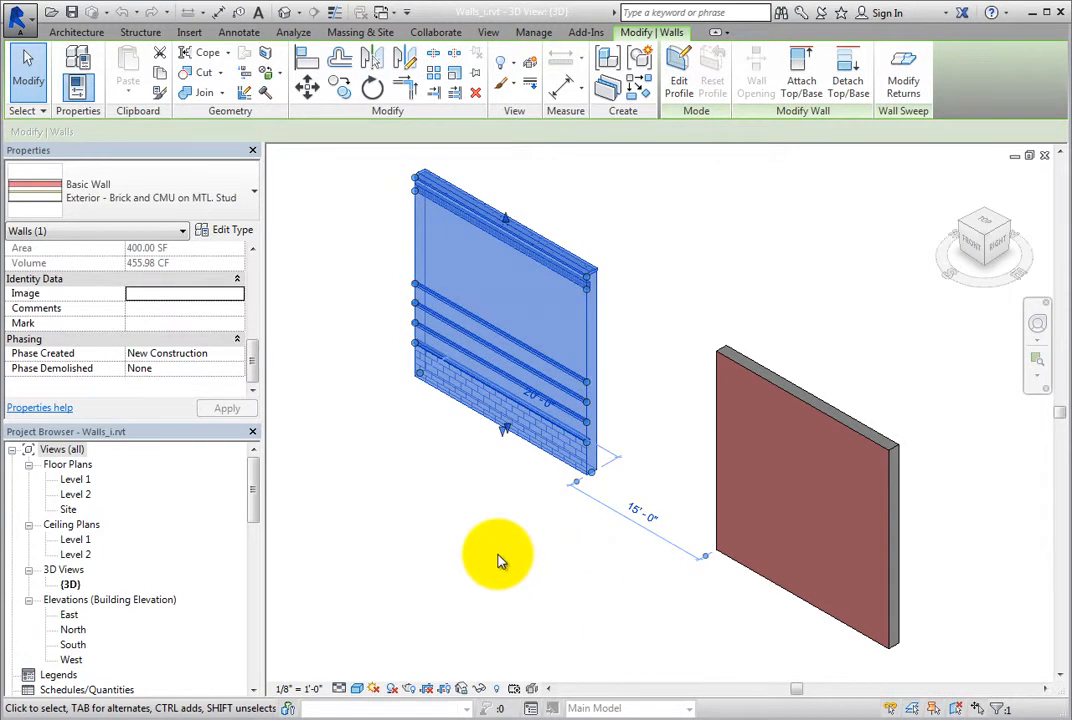
pyautogui.moveTo(480, 660)
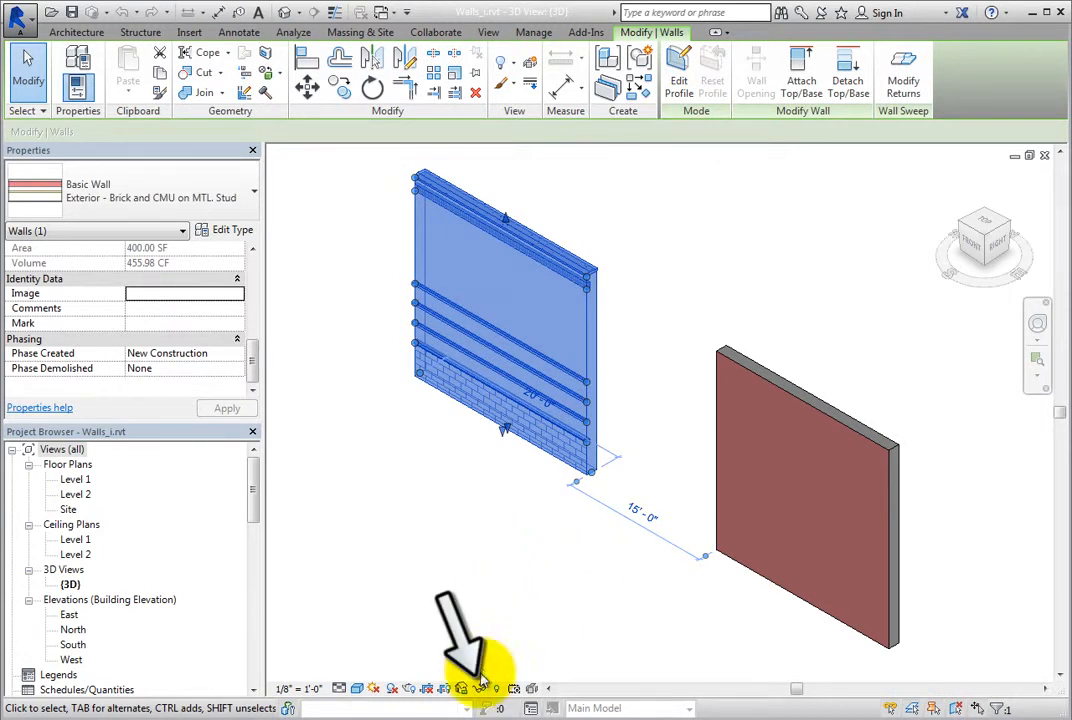
# Isolate the selected brick wall with Temporary Hide/Isolate, deselect it and zoom to fit
pyautogui.click(462, 688)
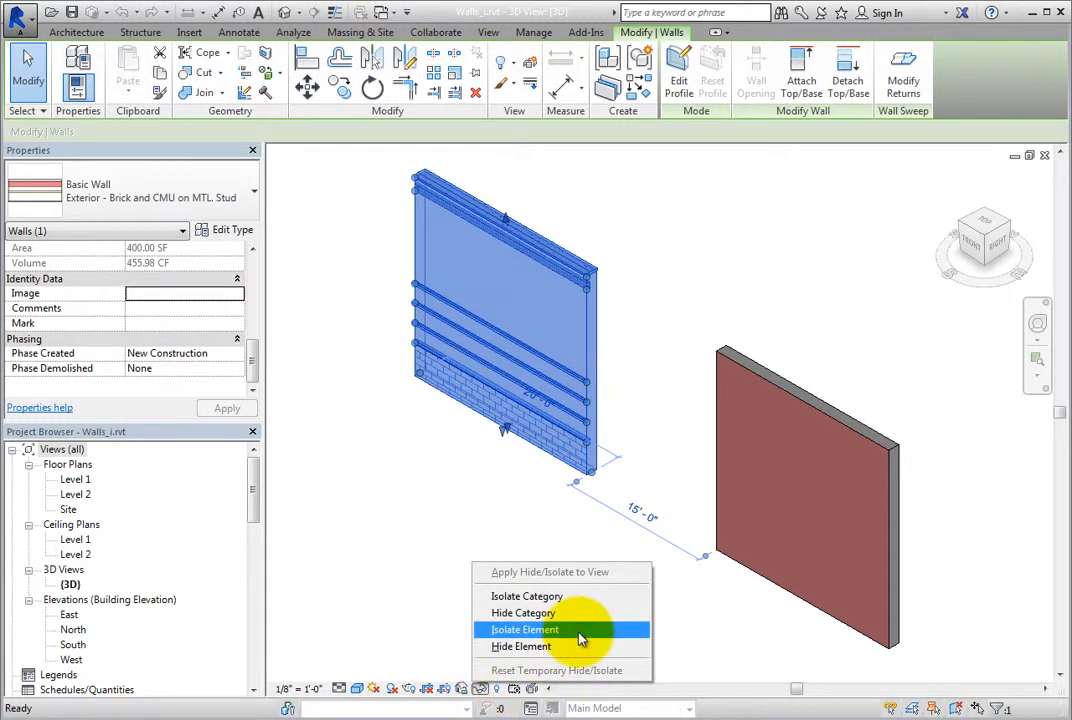
pyautogui.click(524, 628)
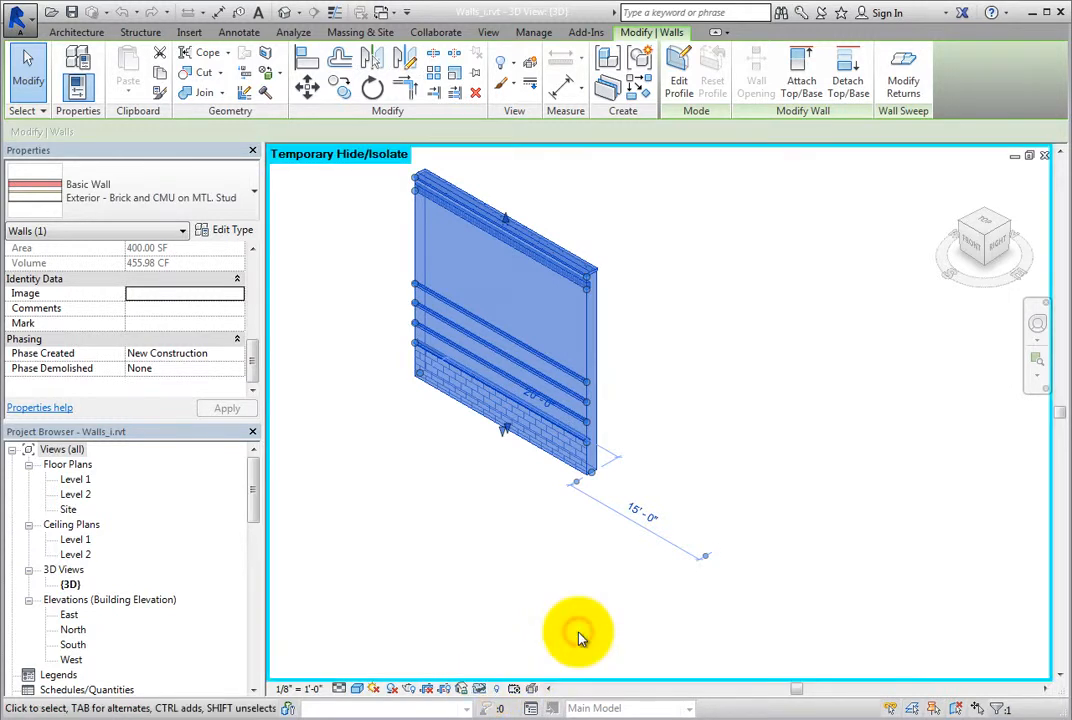
pyautogui.moveTo(428, 520)
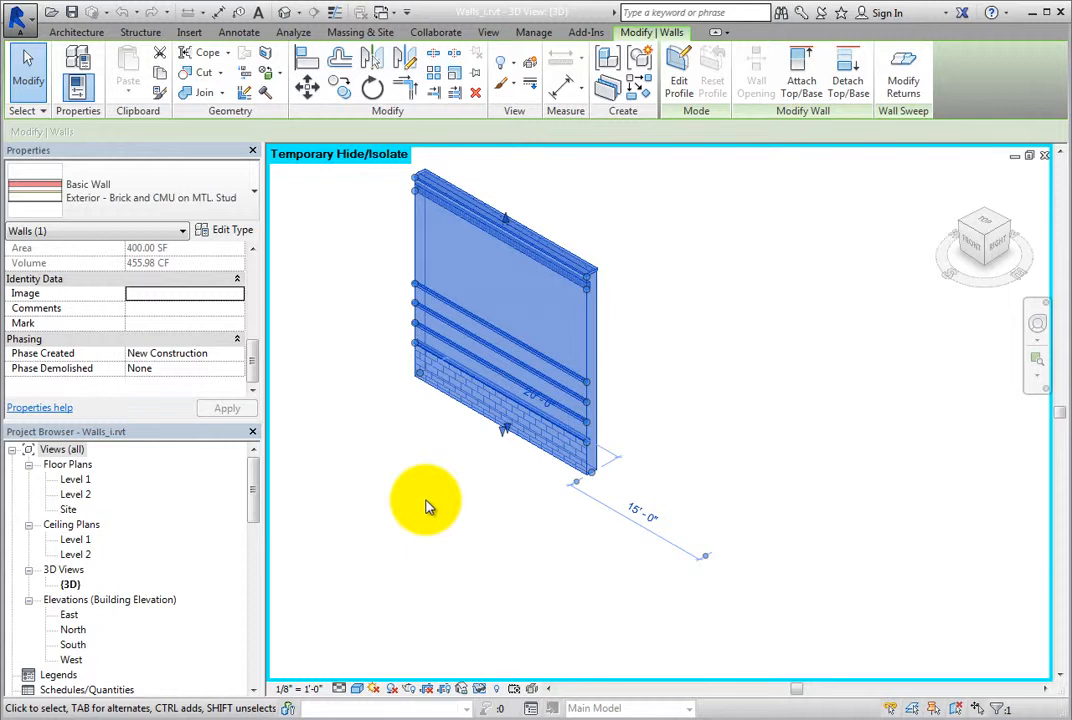
pyautogui.click(424, 500)
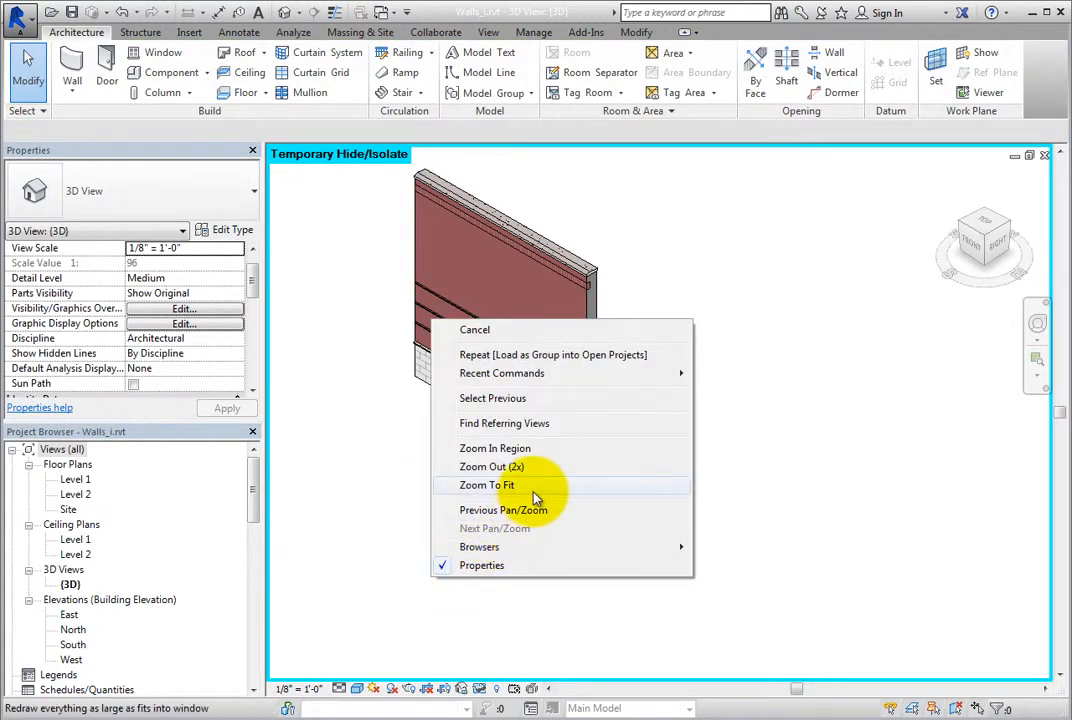
pyautogui.click(486, 486)
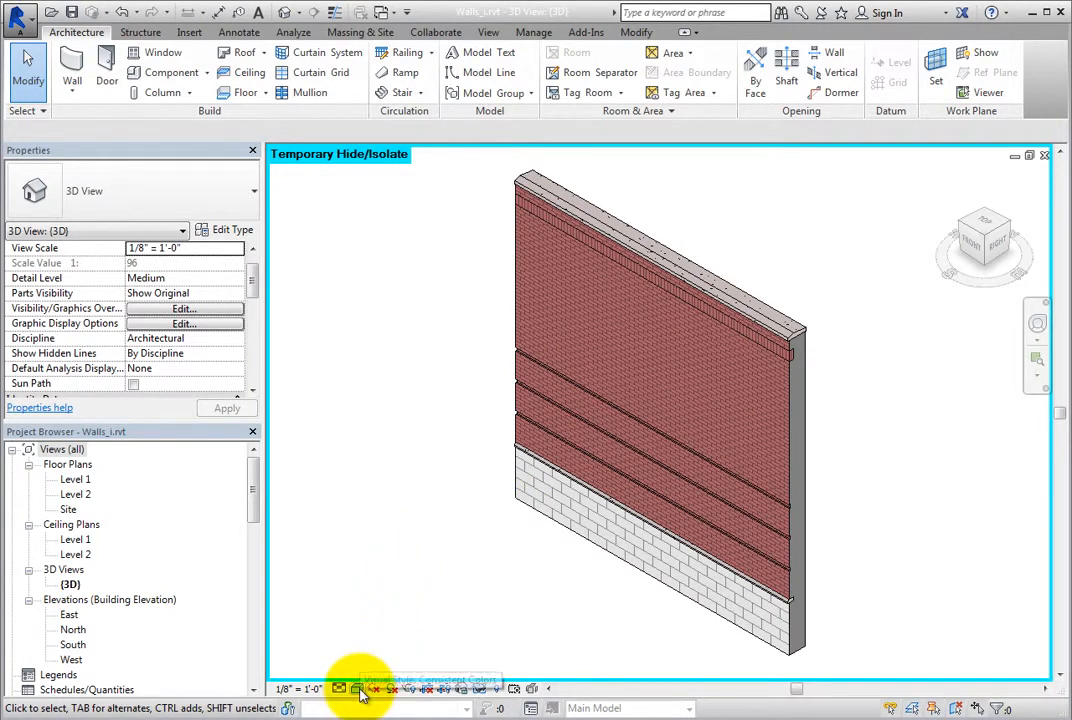
# Switch the 3D view to Realistic visual style and orbit the wall toward a frontal view
pyautogui.click(356, 688)
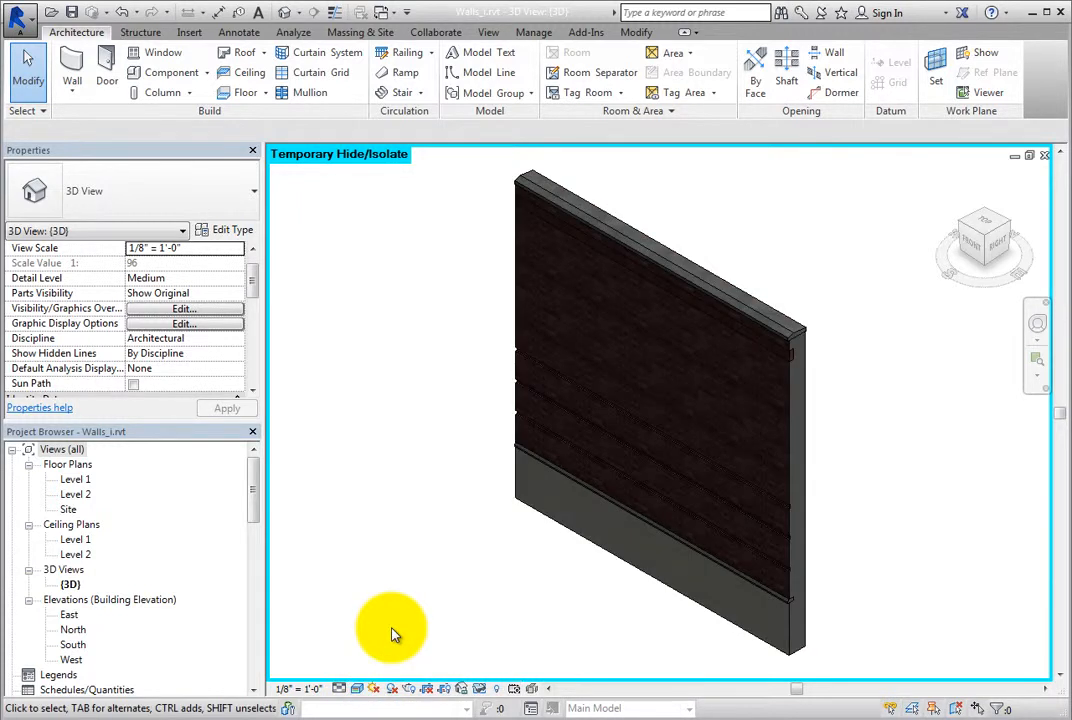
pyautogui.moveTo(390, 630); pyautogui.dragTo(480, 596)
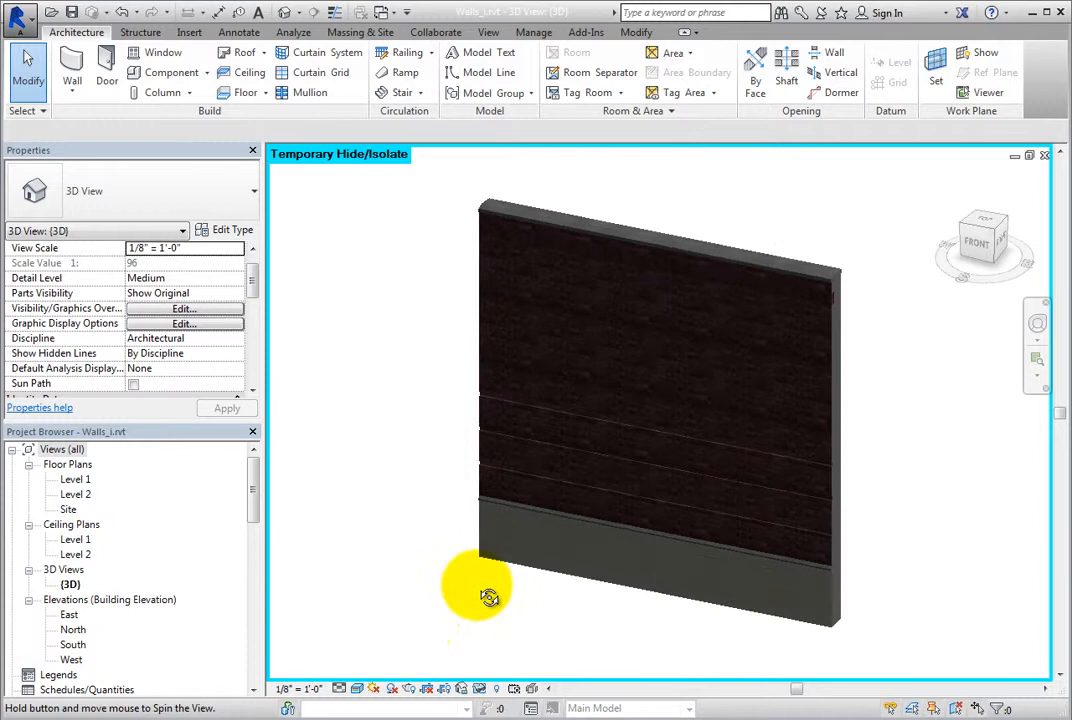
pyautogui.moveTo(490, 598); pyautogui.dragTo(568, 644)
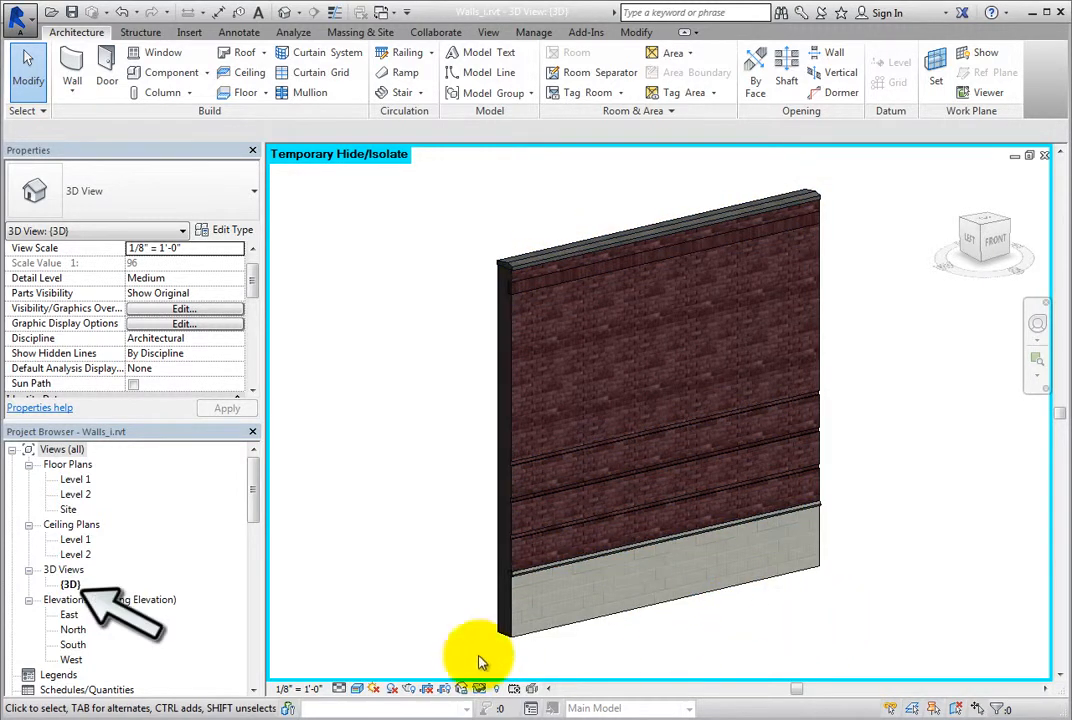
# Start Save to Project as Image for the {3D} view and name the image Wall 1
pyautogui.rightClick(70, 584)
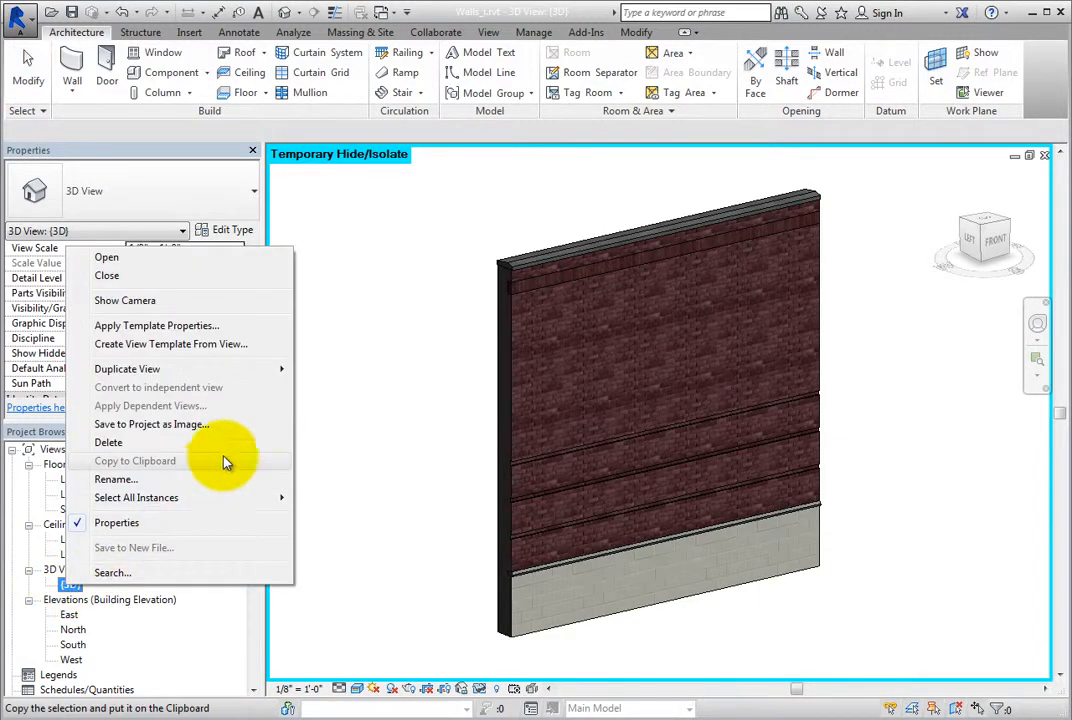
pyautogui.click(152, 424)
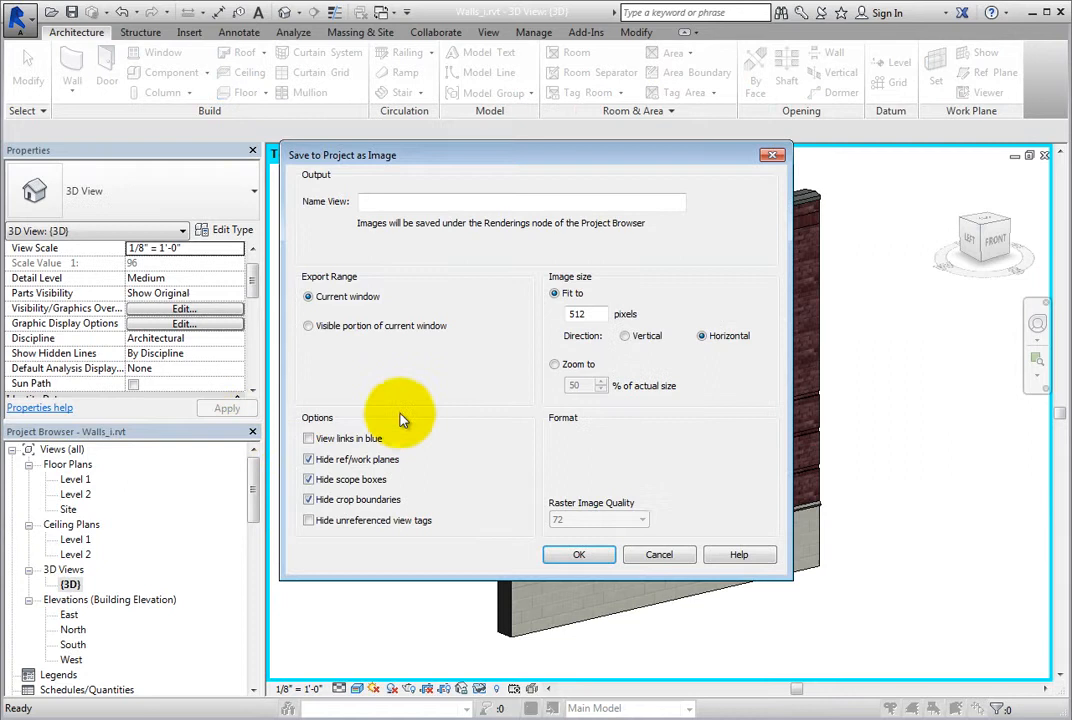
pyautogui.moveTo(476, 388)
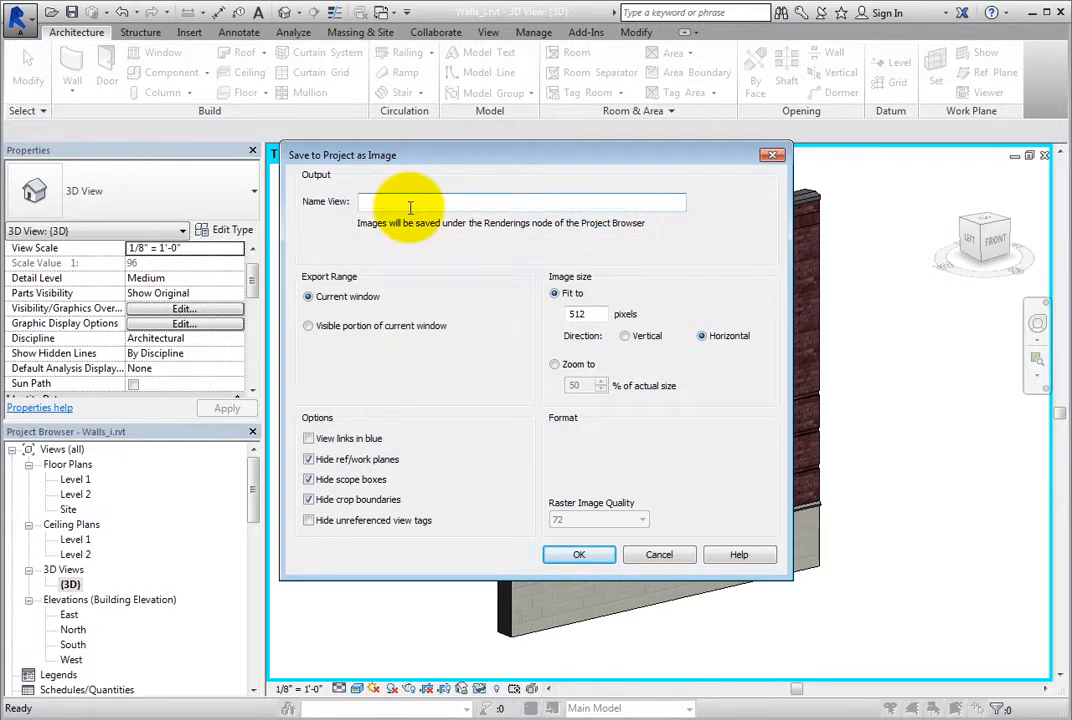
pyautogui.write('Wall i')
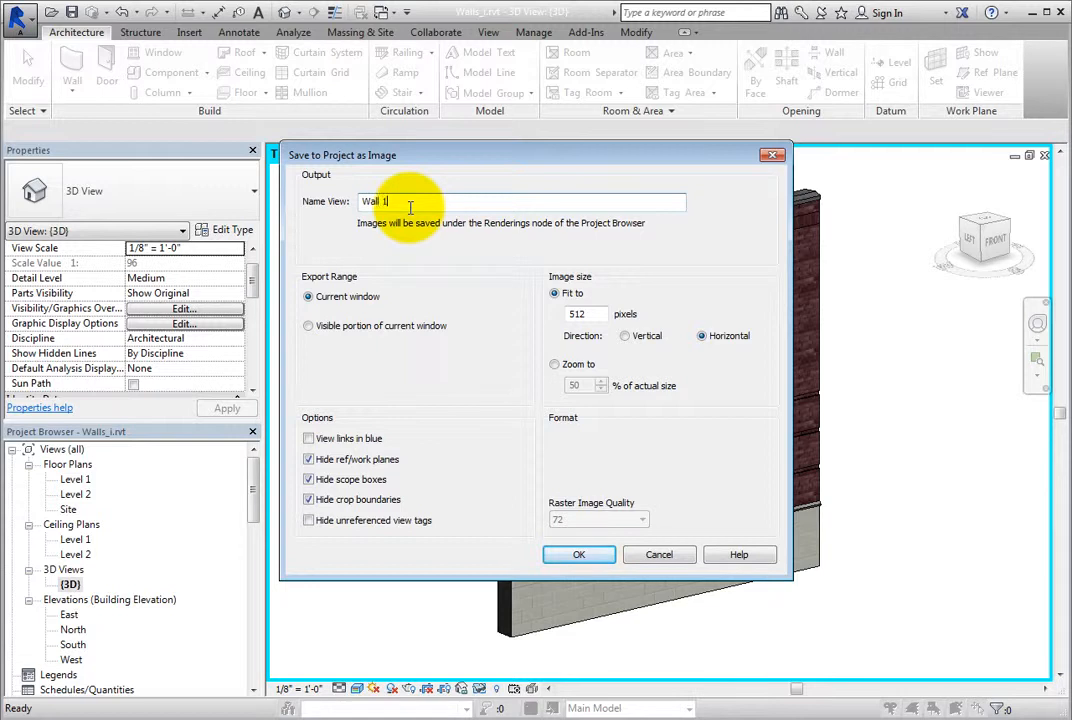
pyautogui.moveTo(418, 252)
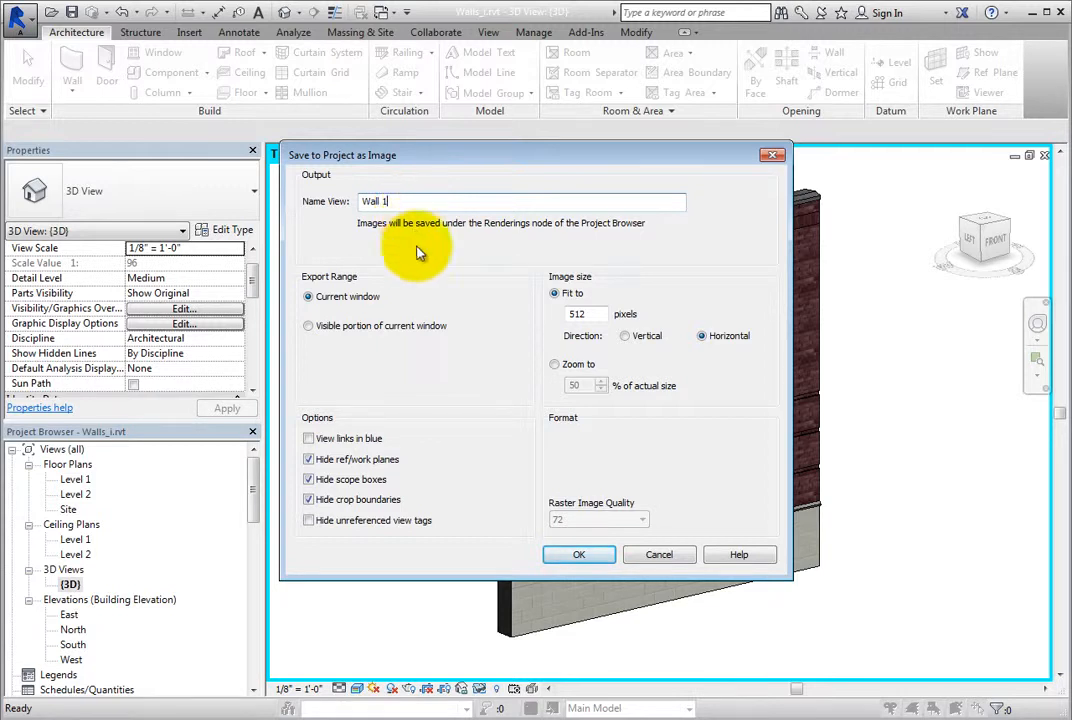
pyautogui.moveTo(456, 316)
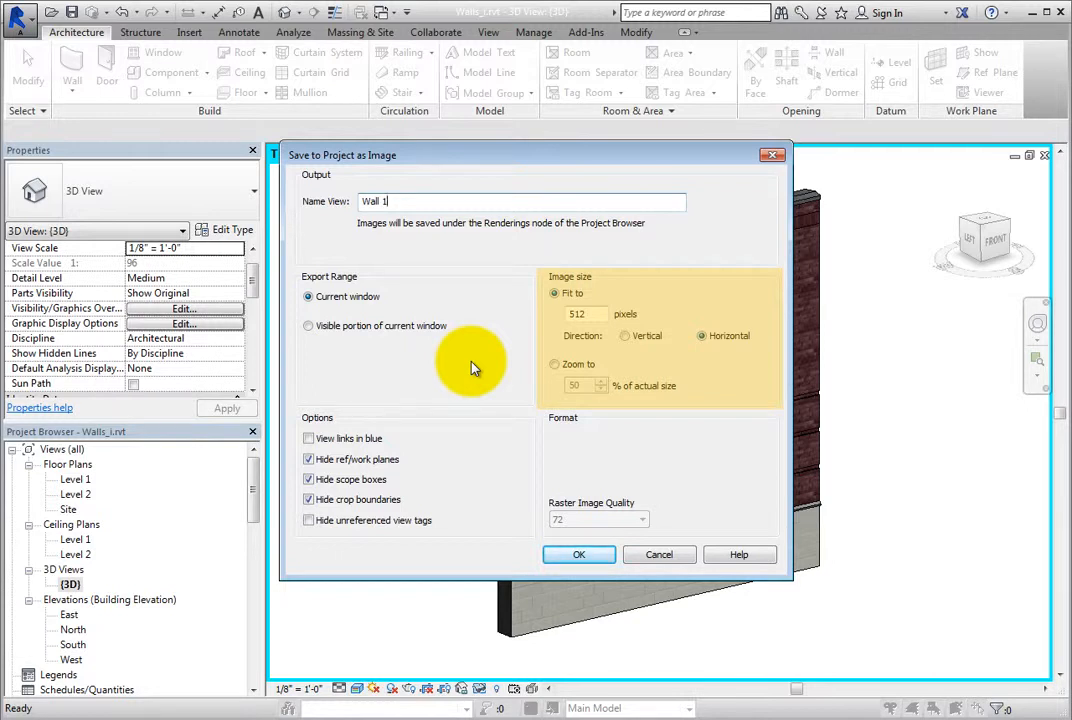
# Keep Fit to 512 px horizontal and raster quality 72, then save the Wall 1 project image
pyautogui.click(556, 364)
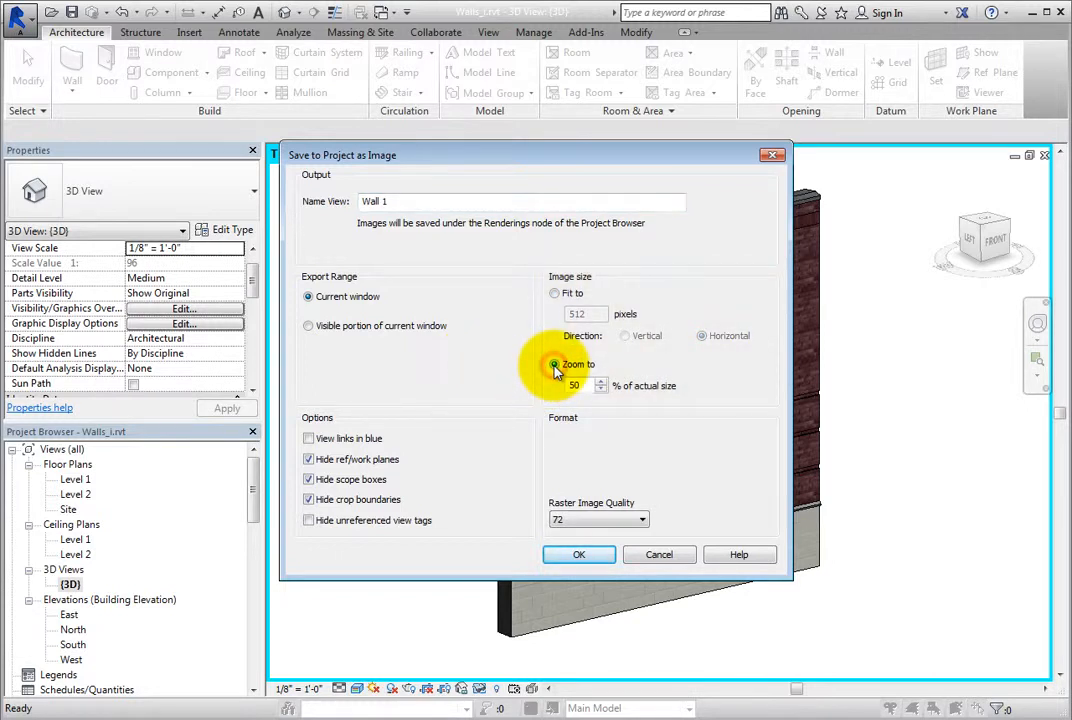
pyautogui.click(556, 292)
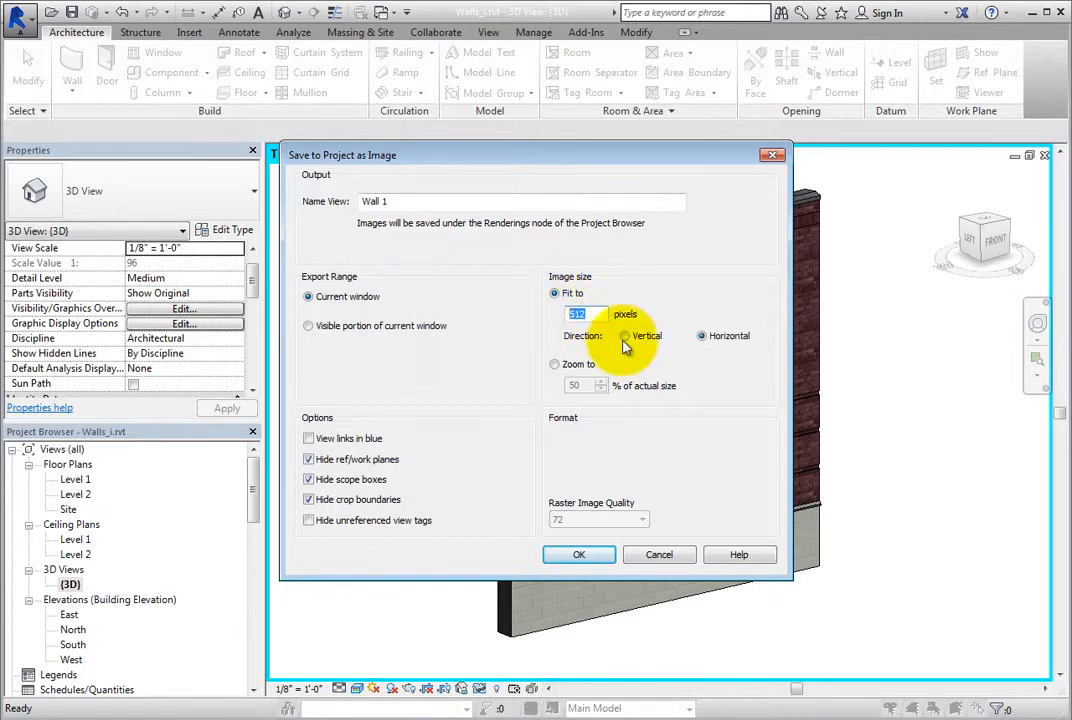
pyautogui.click(704, 336)
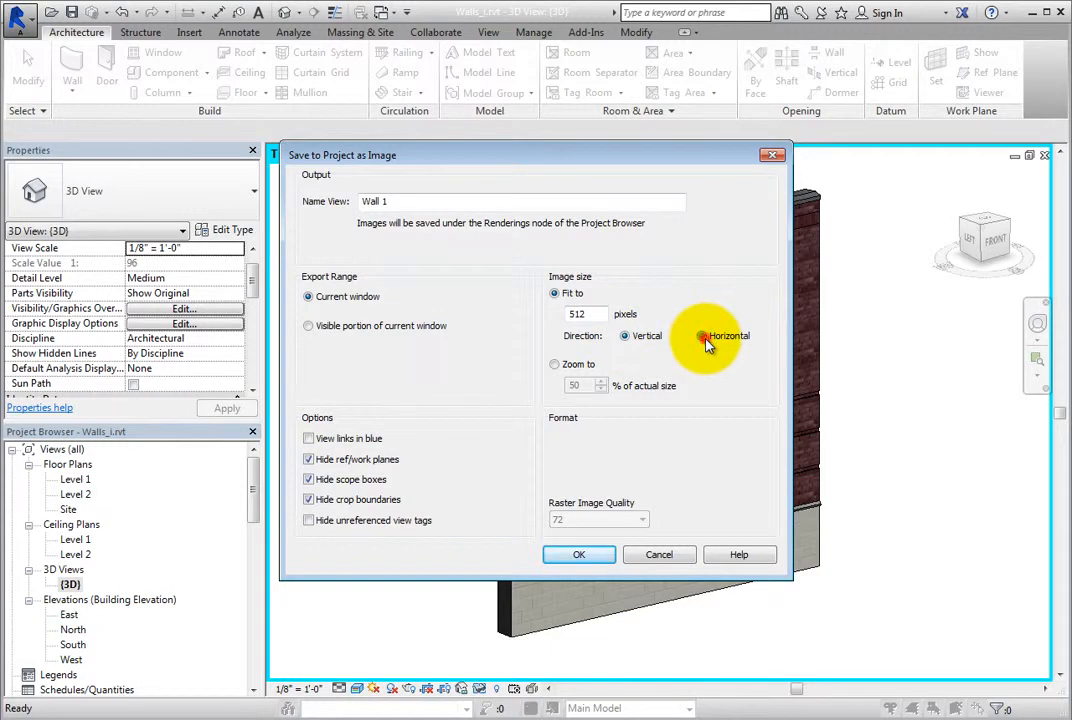
pyautogui.click(700, 336)
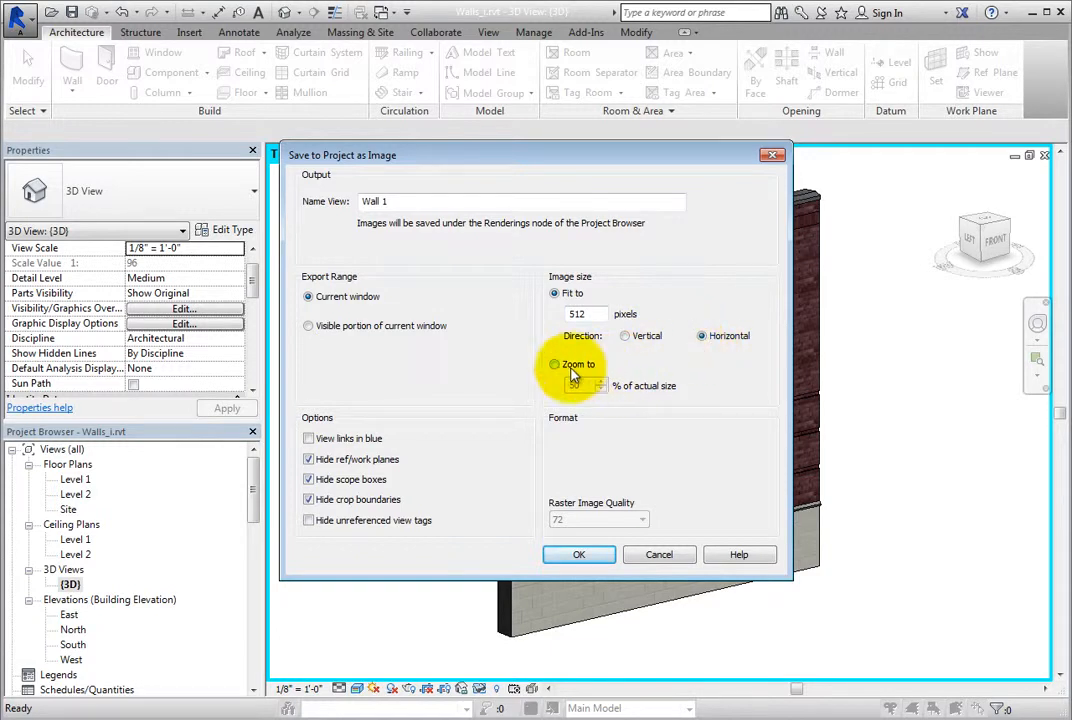
pyautogui.click(554, 364)
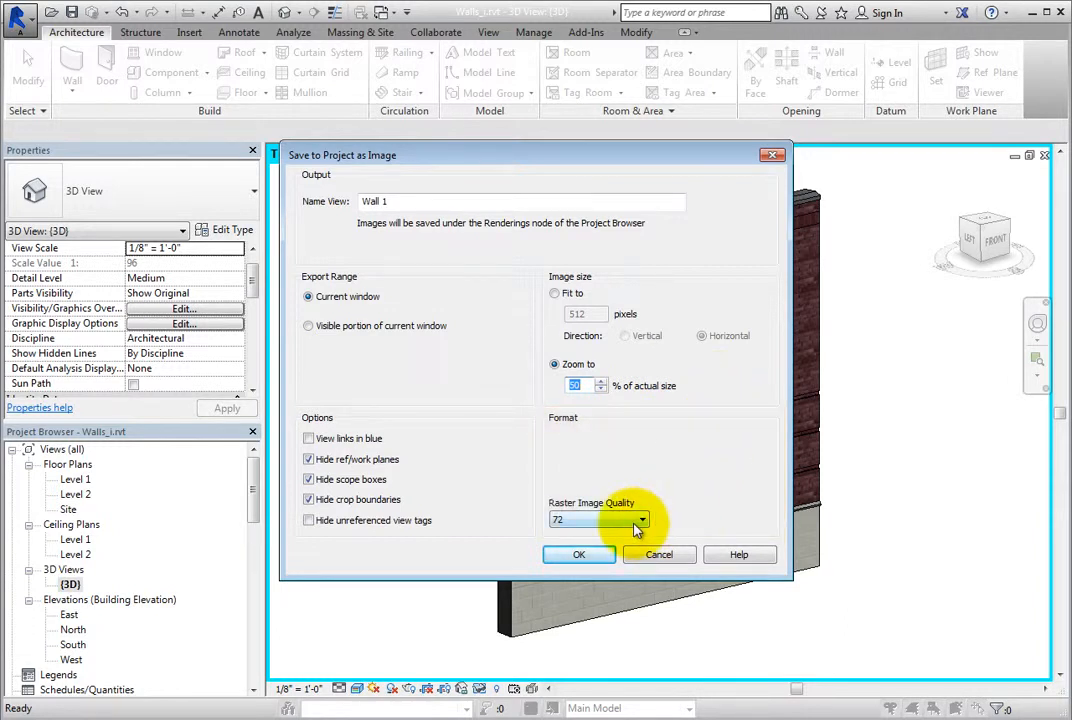
pyautogui.click(644, 520)
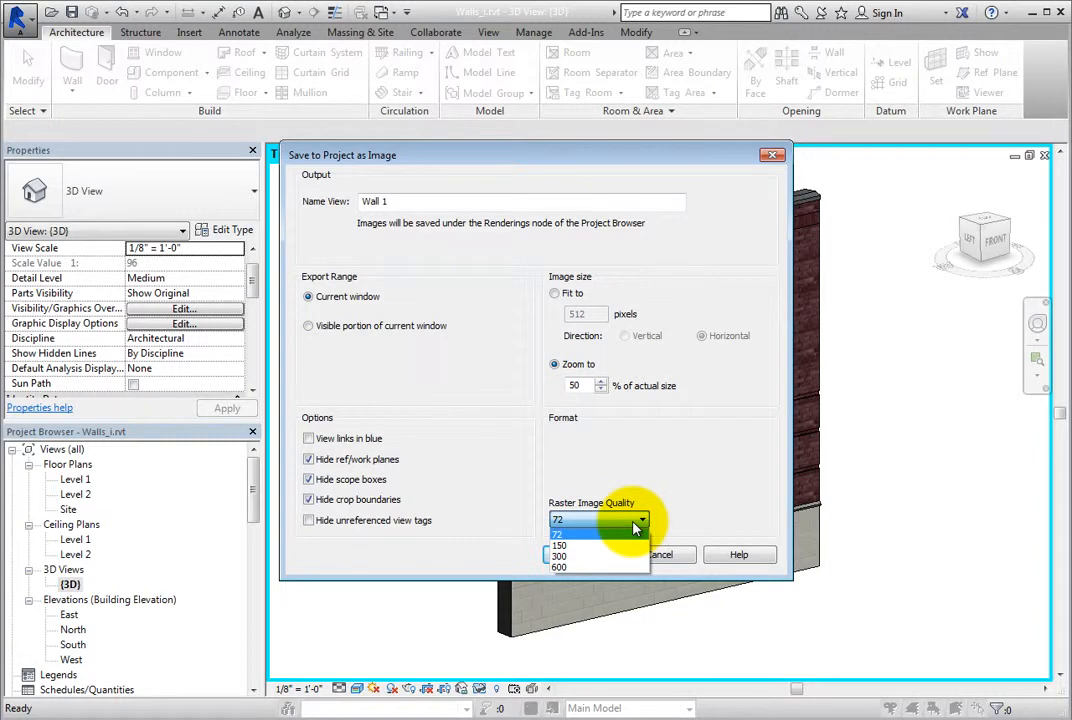
pyautogui.click(558, 532)
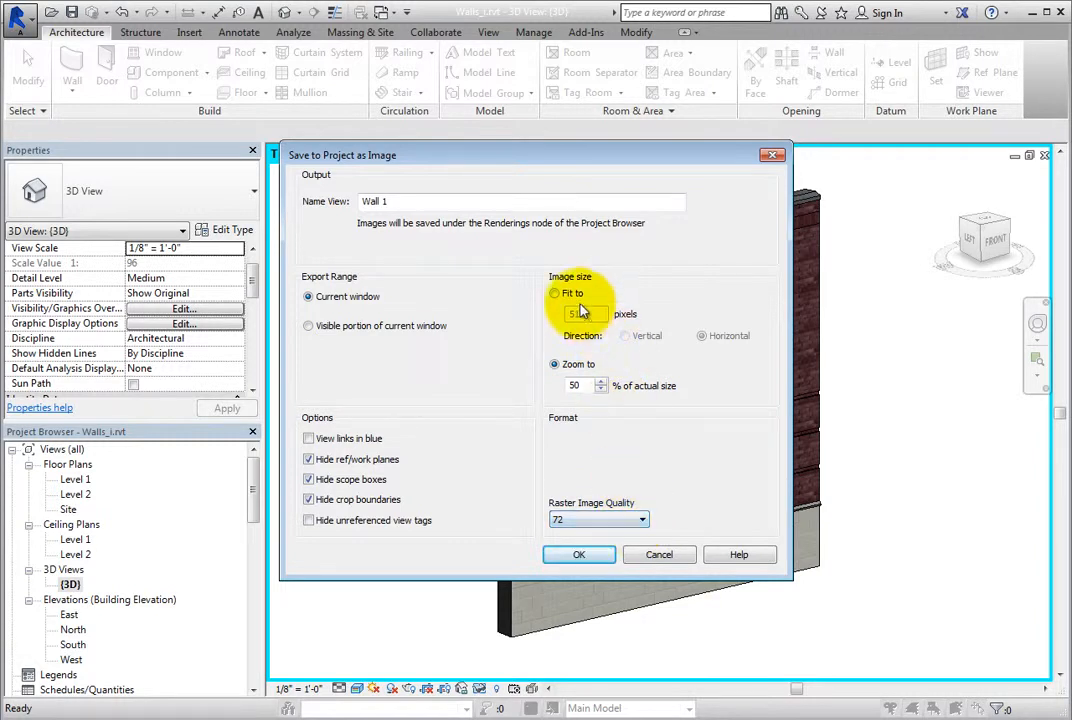
pyautogui.click(556, 292)
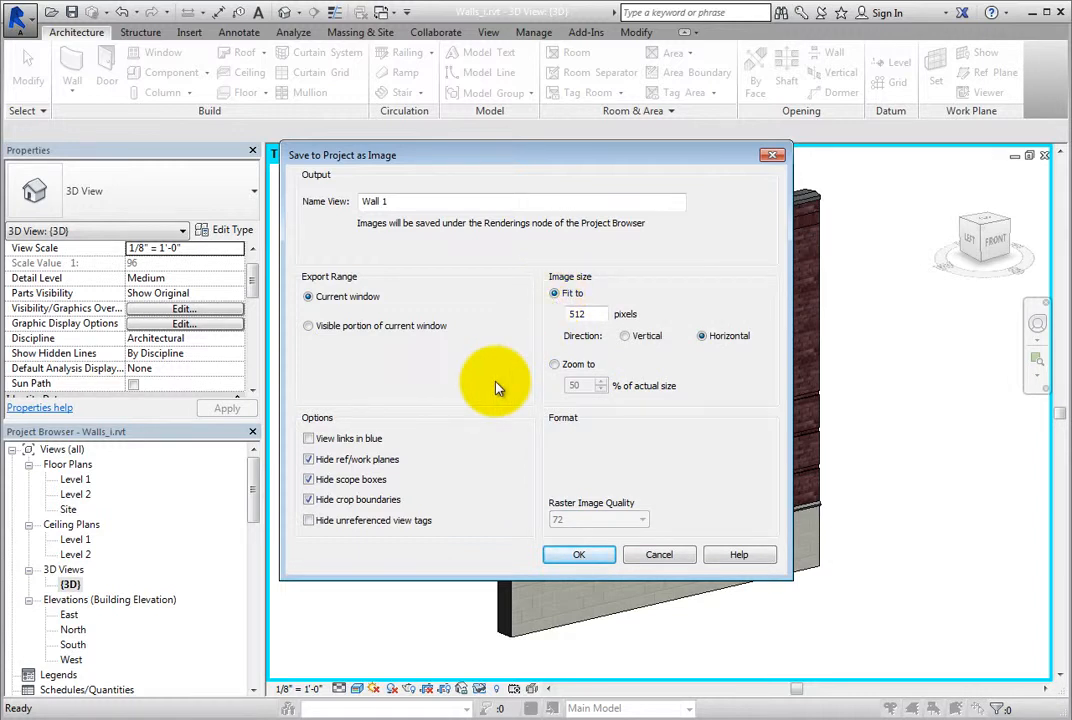
pyautogui.moveTo(476, 478)
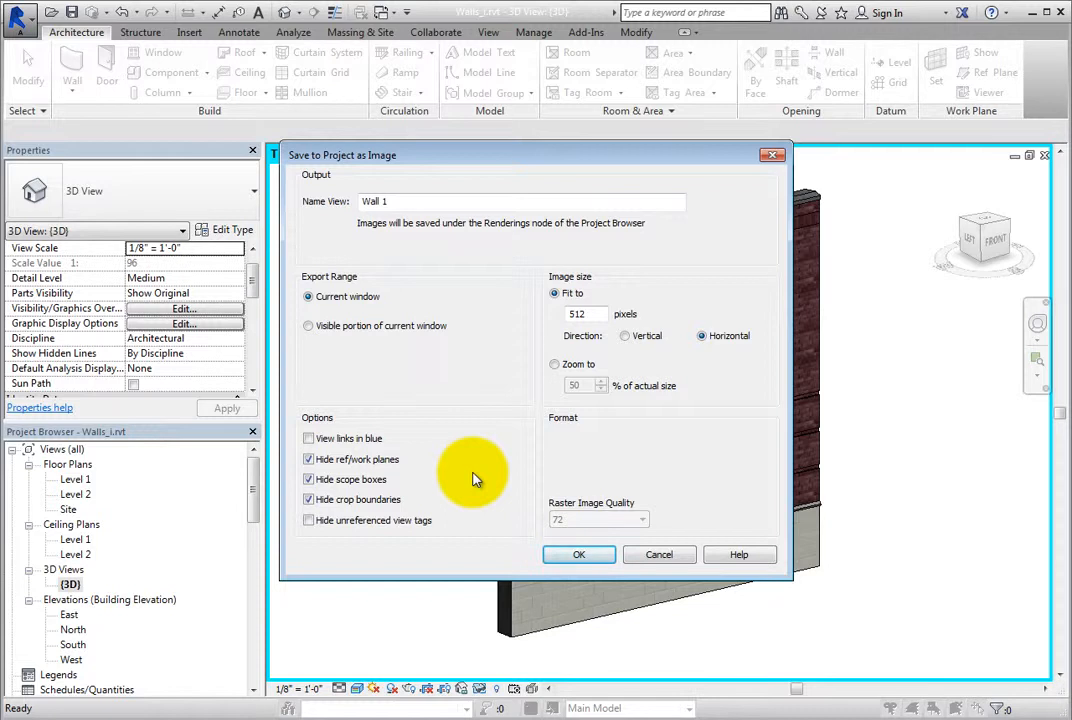
pyautogui.click(580, 556)
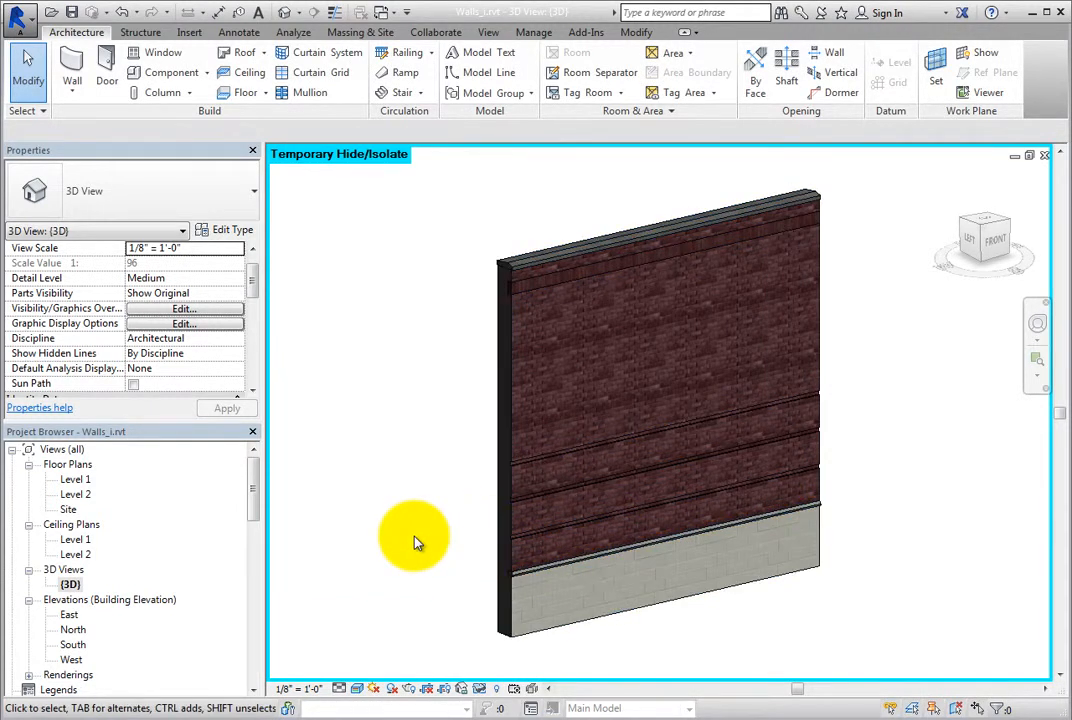
pyautogui.scroll(-3)
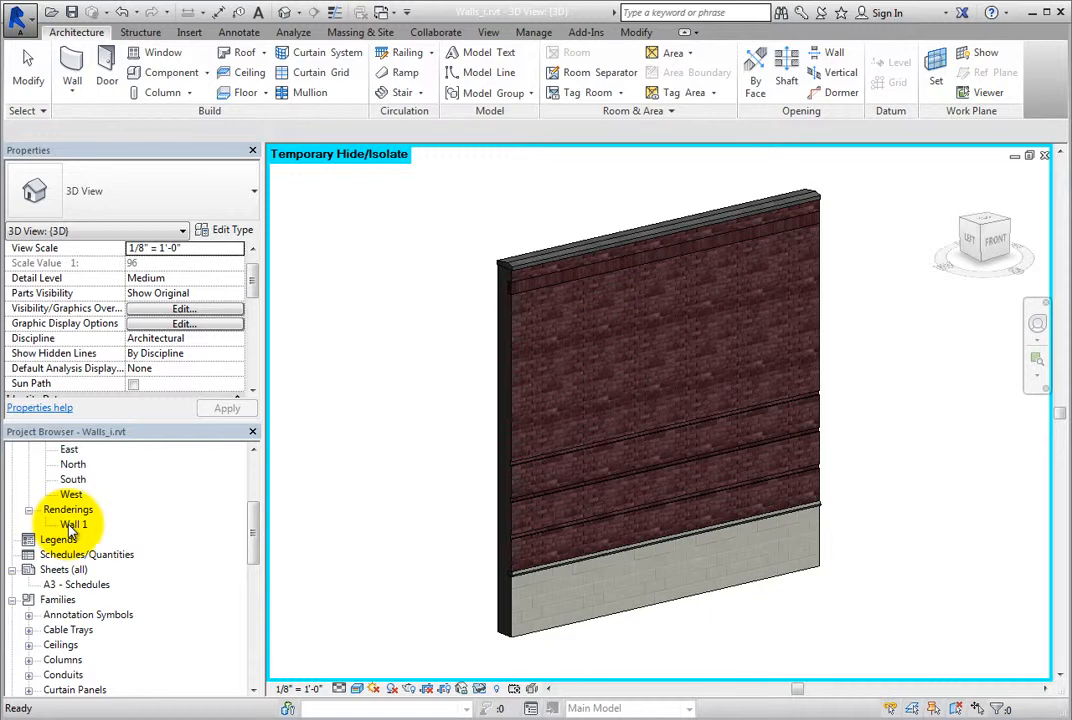
pyautogui.click(76, 524)
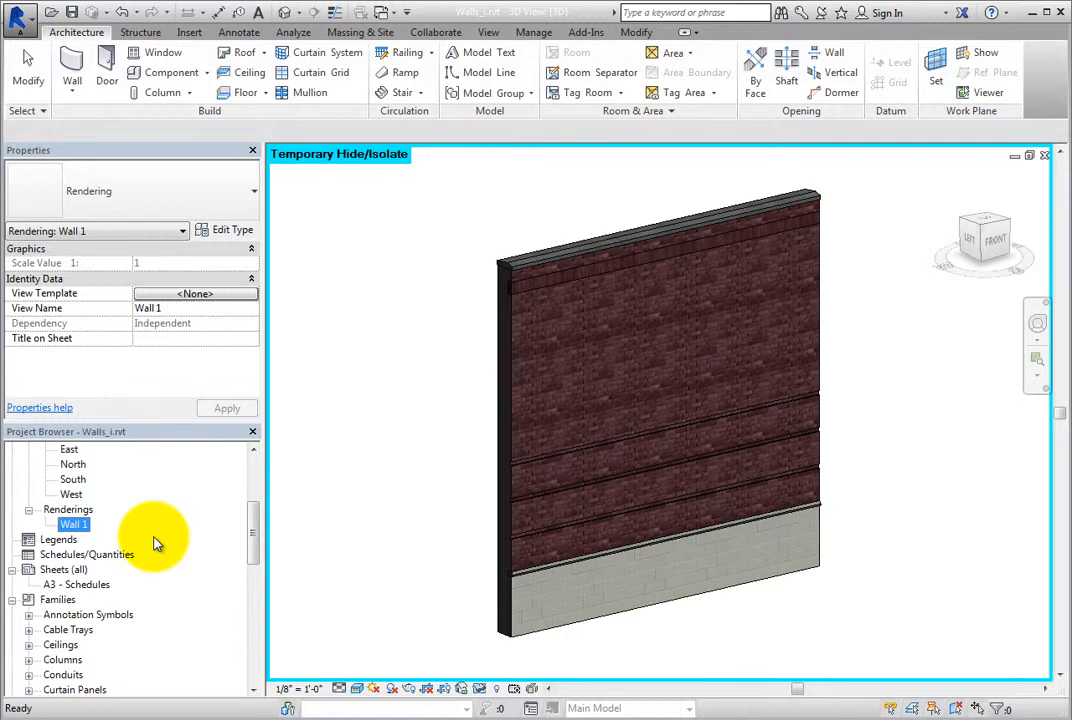
pyautogui.moveTo(452, 688)
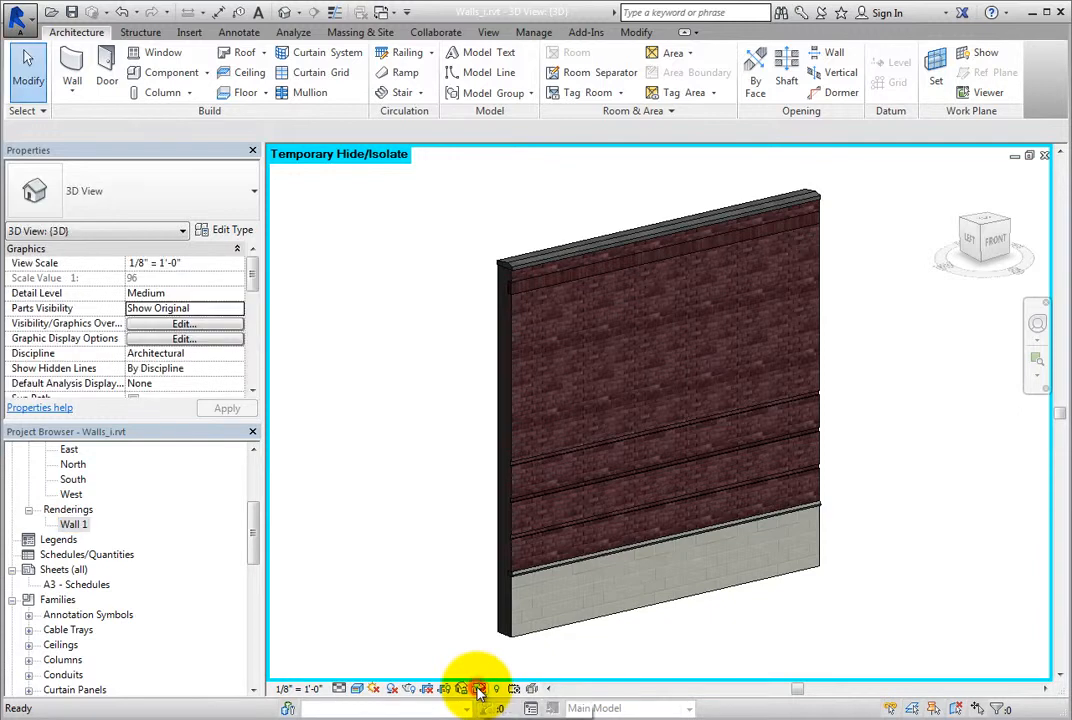
# Reset Temporary Hide/Isolate, isolate the second wall and zoom to fit
pyautogui.click(480, 688)
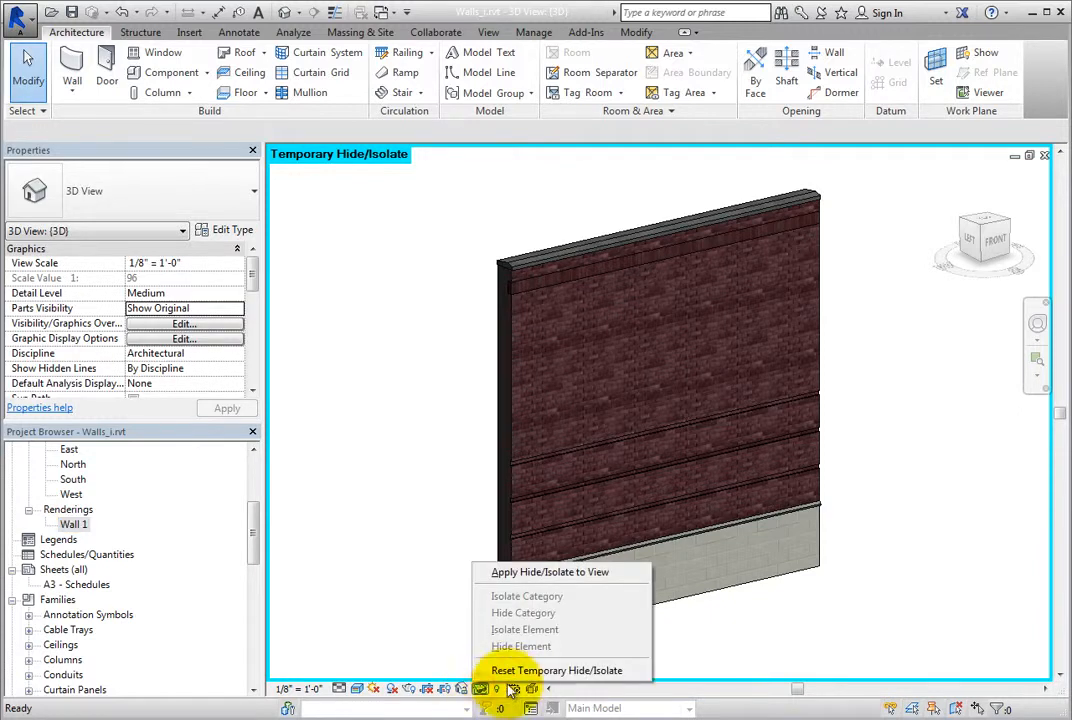
pyautogui.click(556, 670)
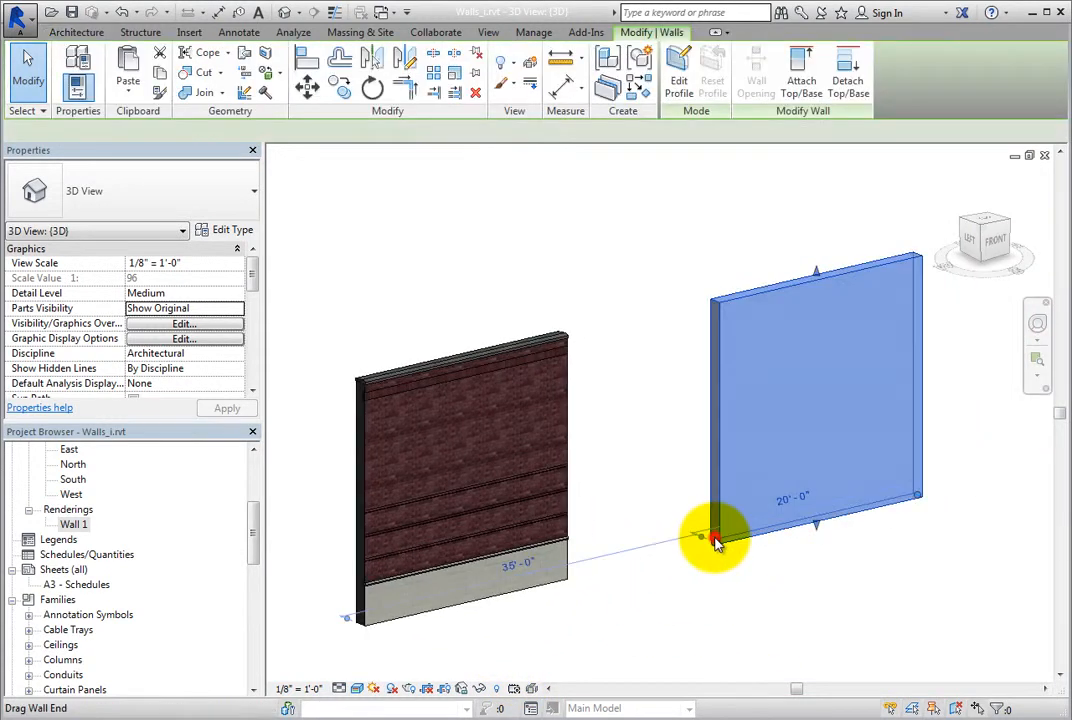
pyautogui.click(716, 540)
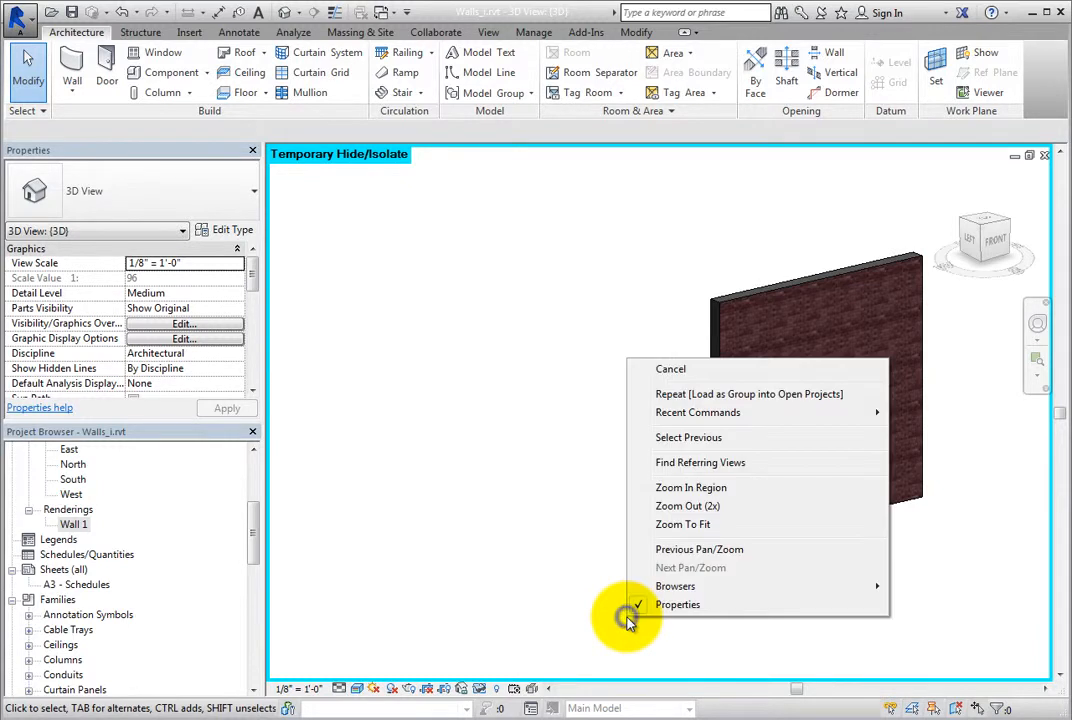
pyautogui.moveTo(764, 524)
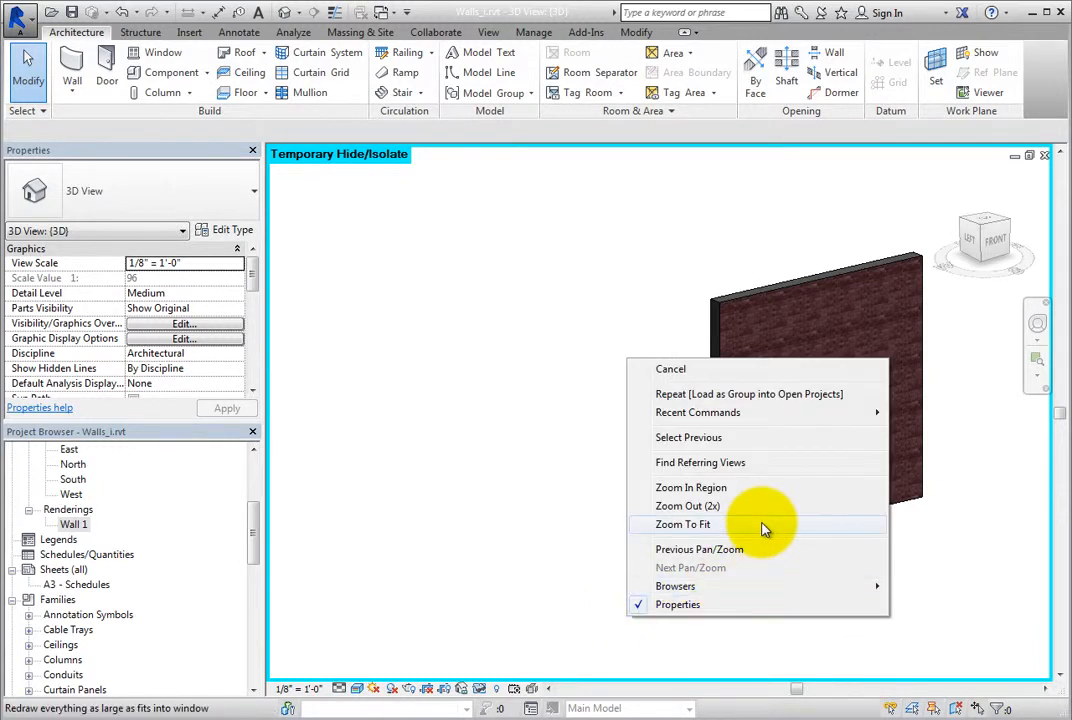
pyautogui.click(682, 524)
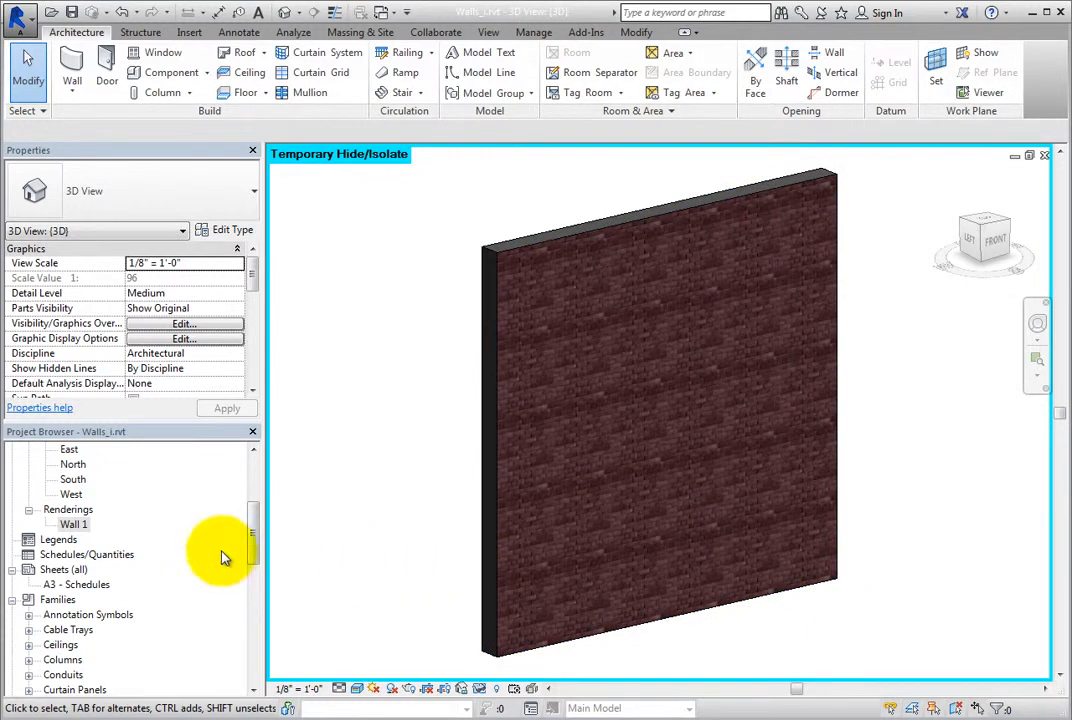
# Save the {3D} view to the project as an image named Wall 2
pyautogui.click(72, 674)
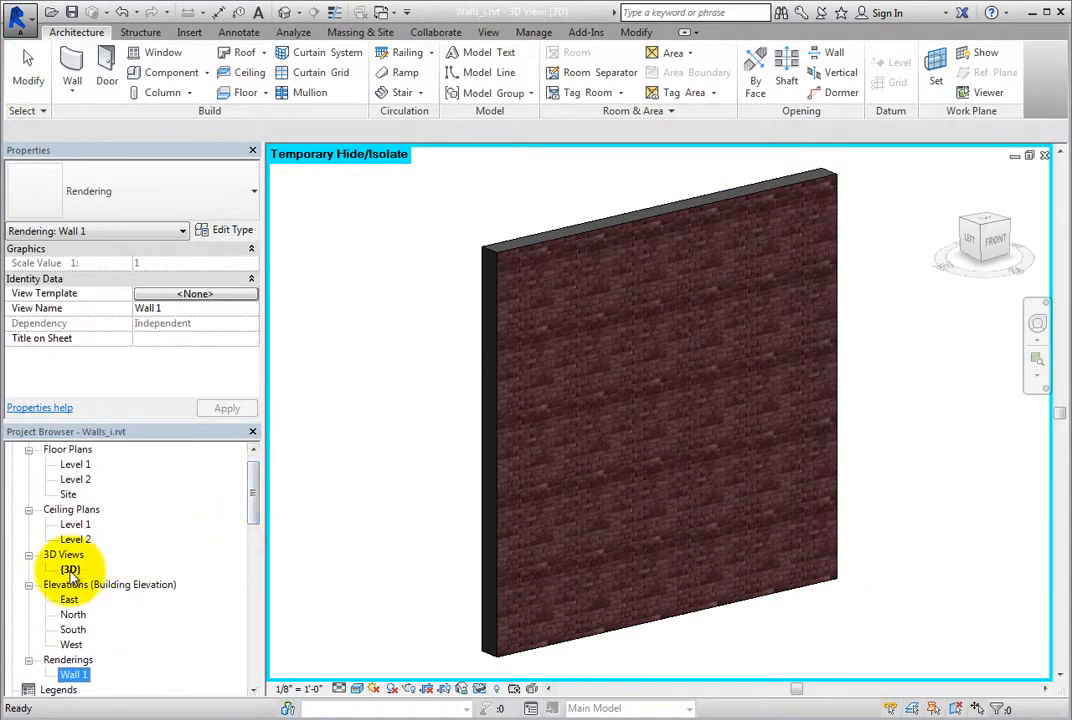
pyautogui.rightClick(68, 568)
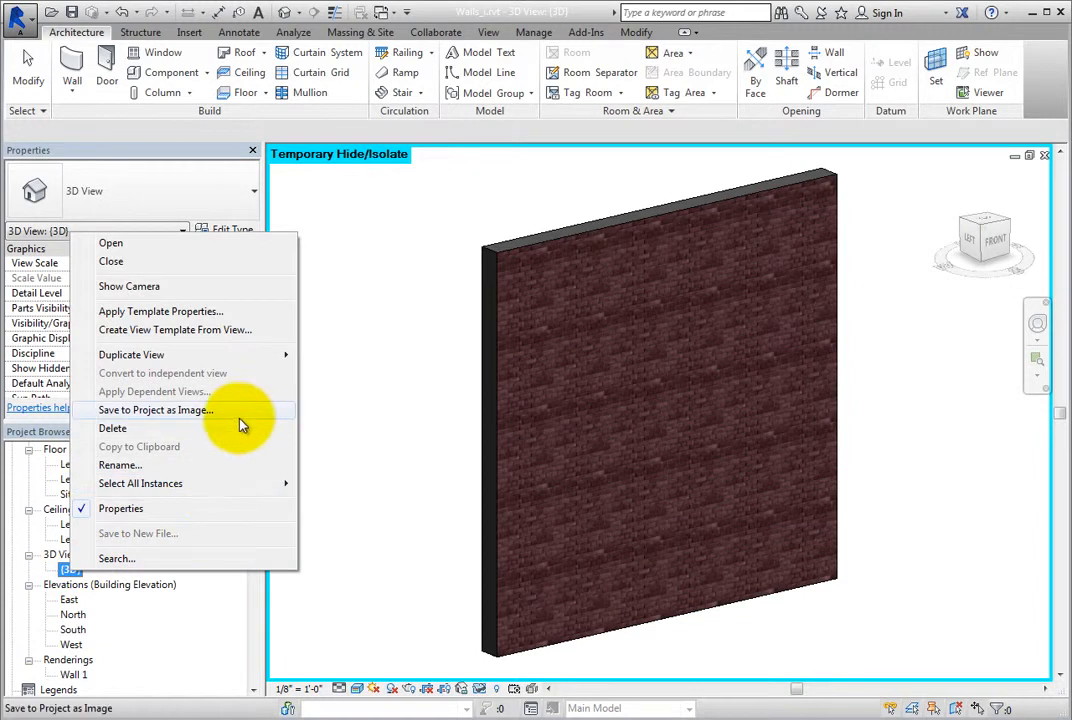
pyautogui.click(156, 410)
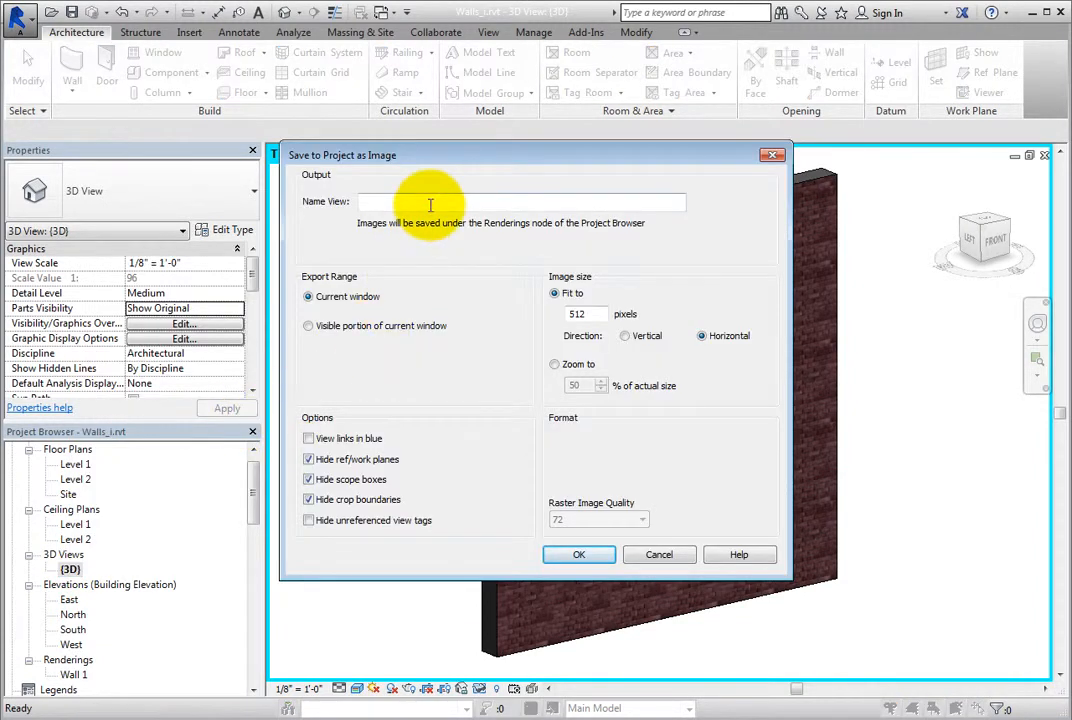
pyautogui.write('Wall 2')
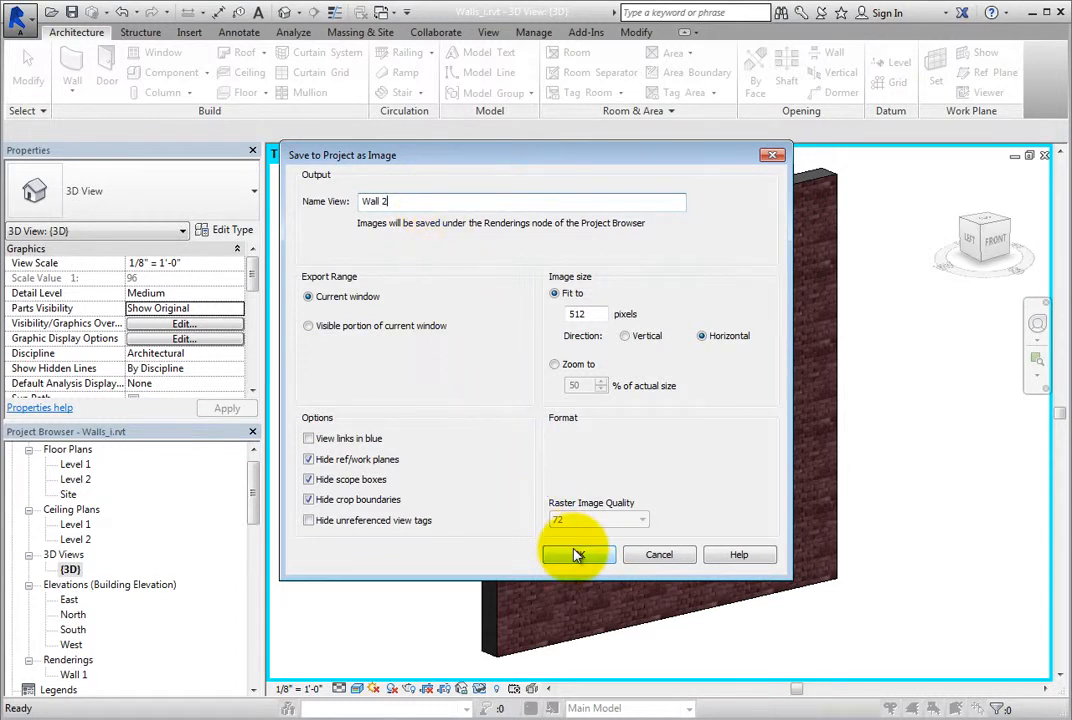
pyautogui.click(576, 554)
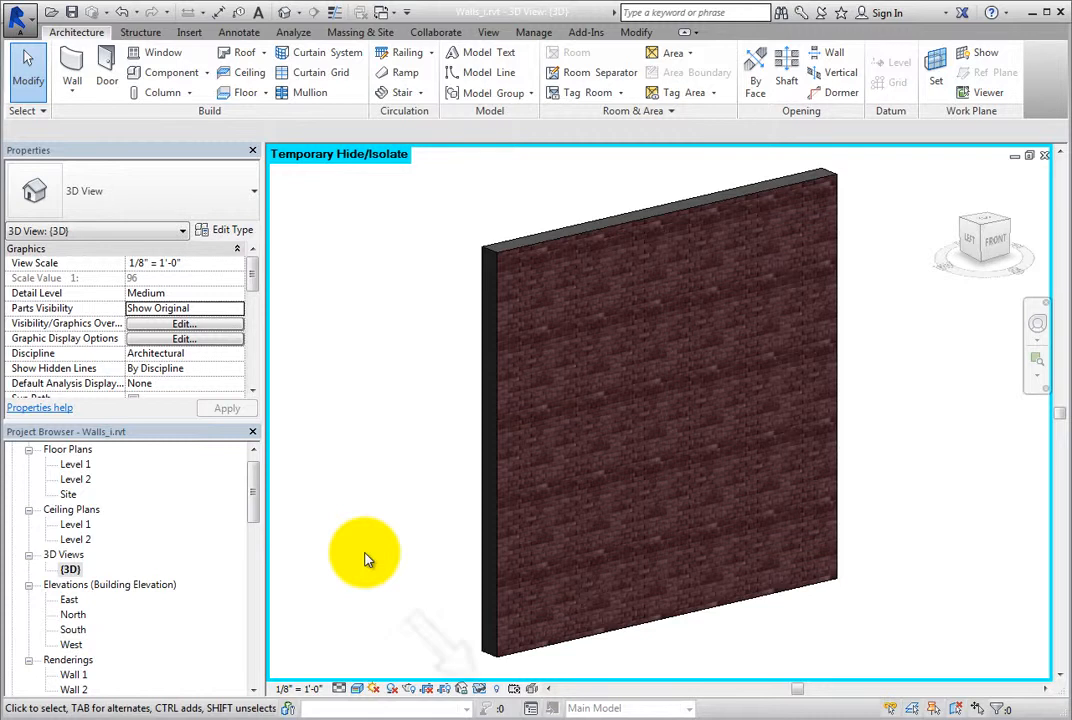
# Restore both walls, then assign the Wall 1 rendering as the brick and CMU wall type's Type Image
pyautogui.click(480, 688)
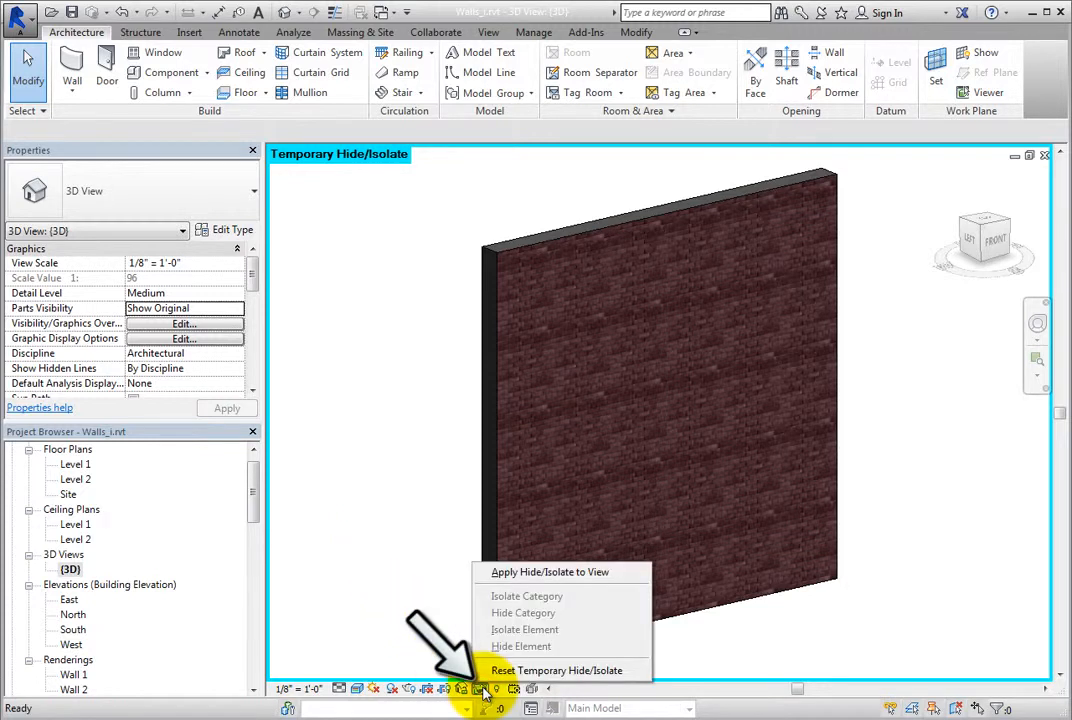
pyautogui.moveTo(630, 676)
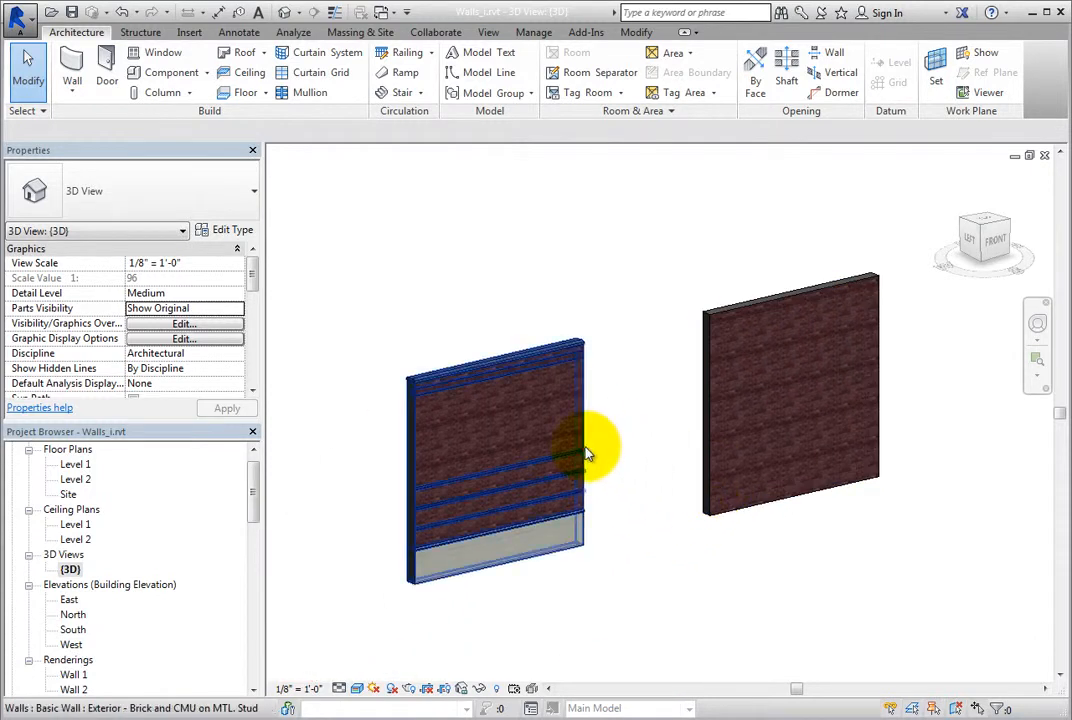
pyautogui.click(232, 230)
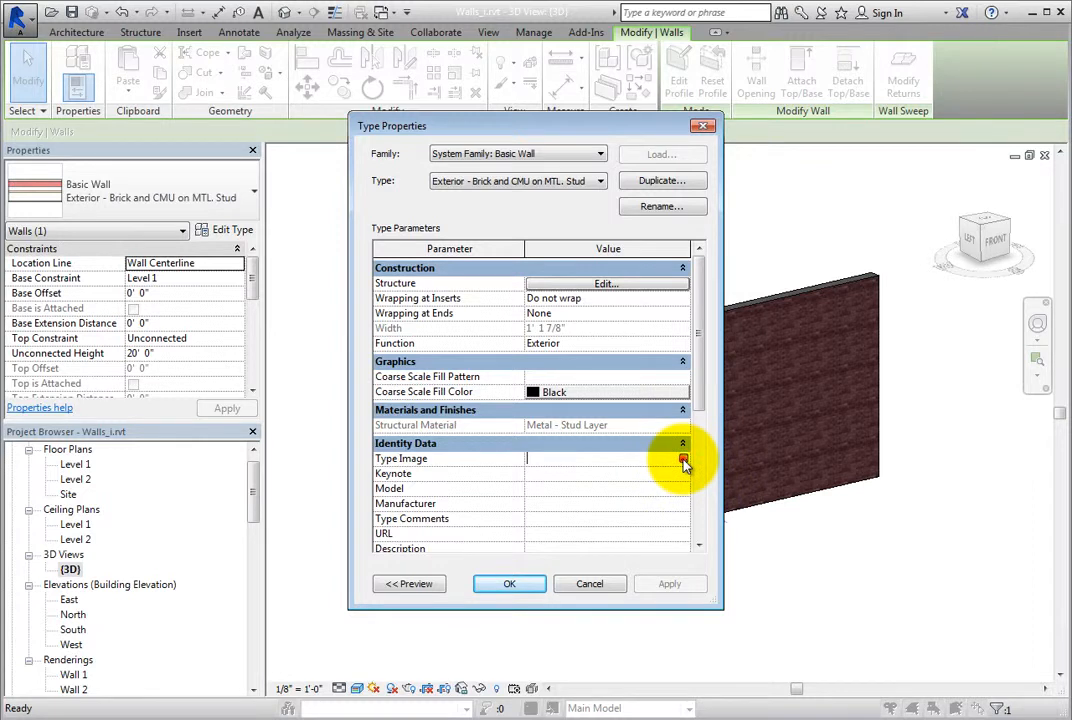
pyautogui.click(684, 458)
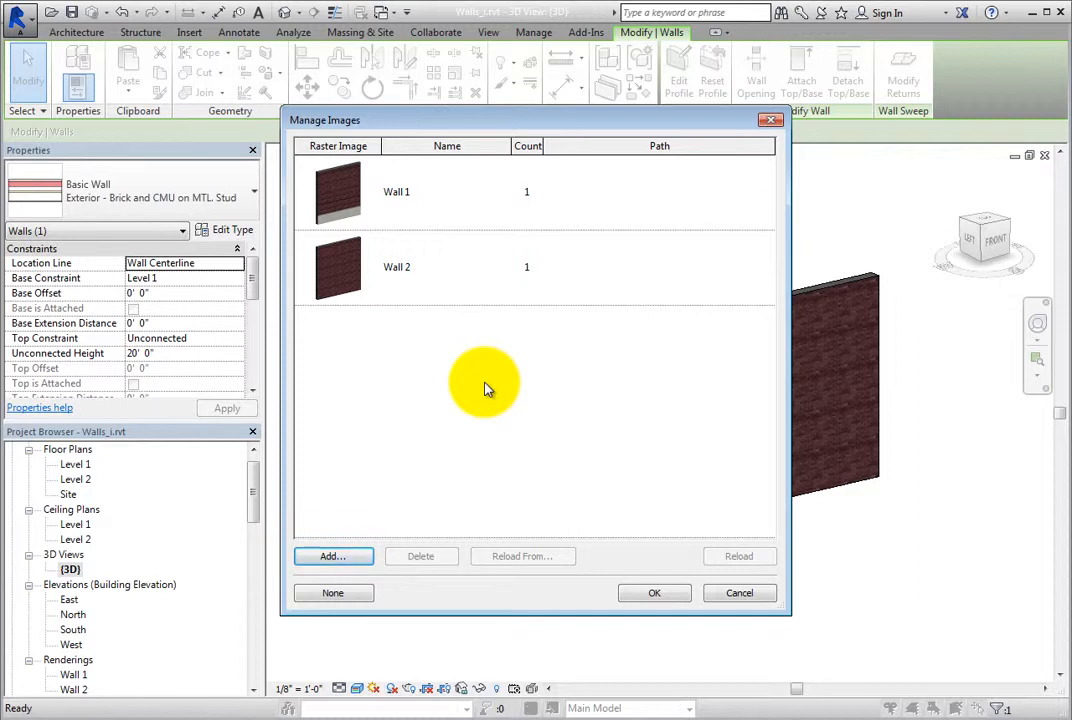
pyautogui.moveTo(416, 236)
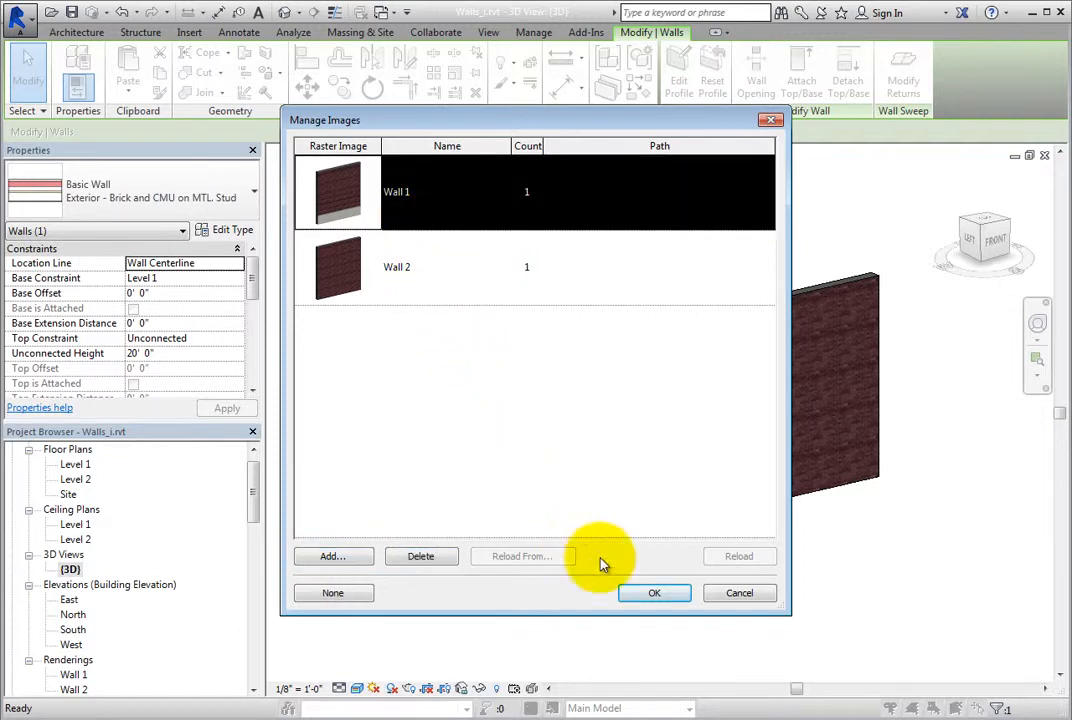
pyautogui.click(654, 592)
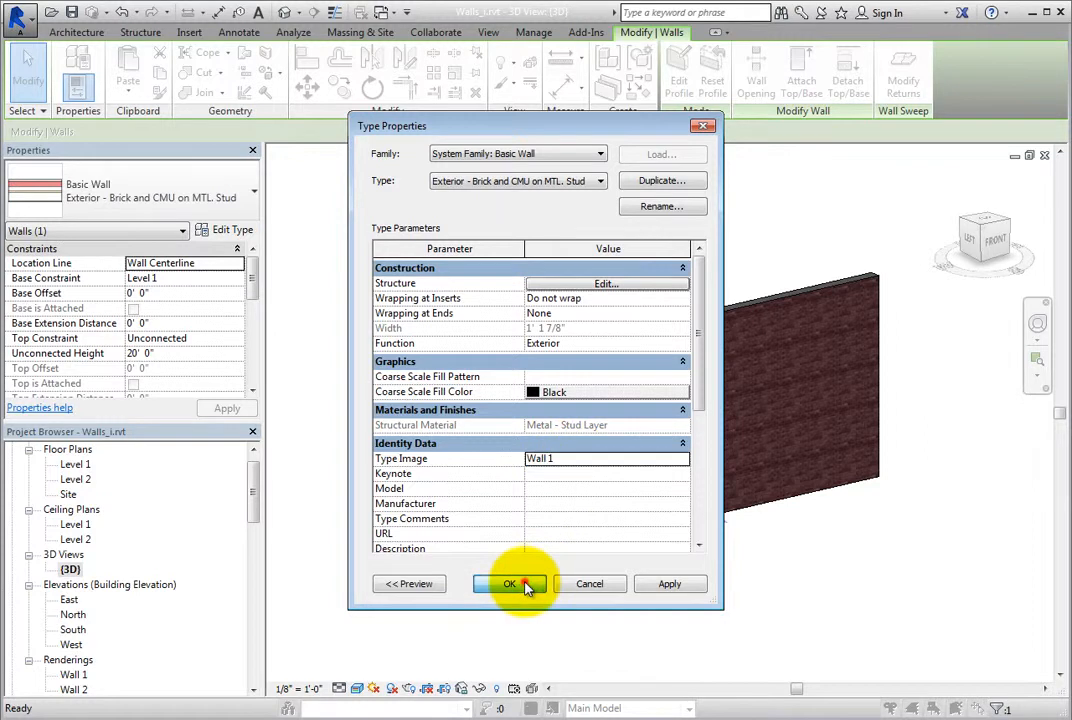
pyautogui.click(510, 584)
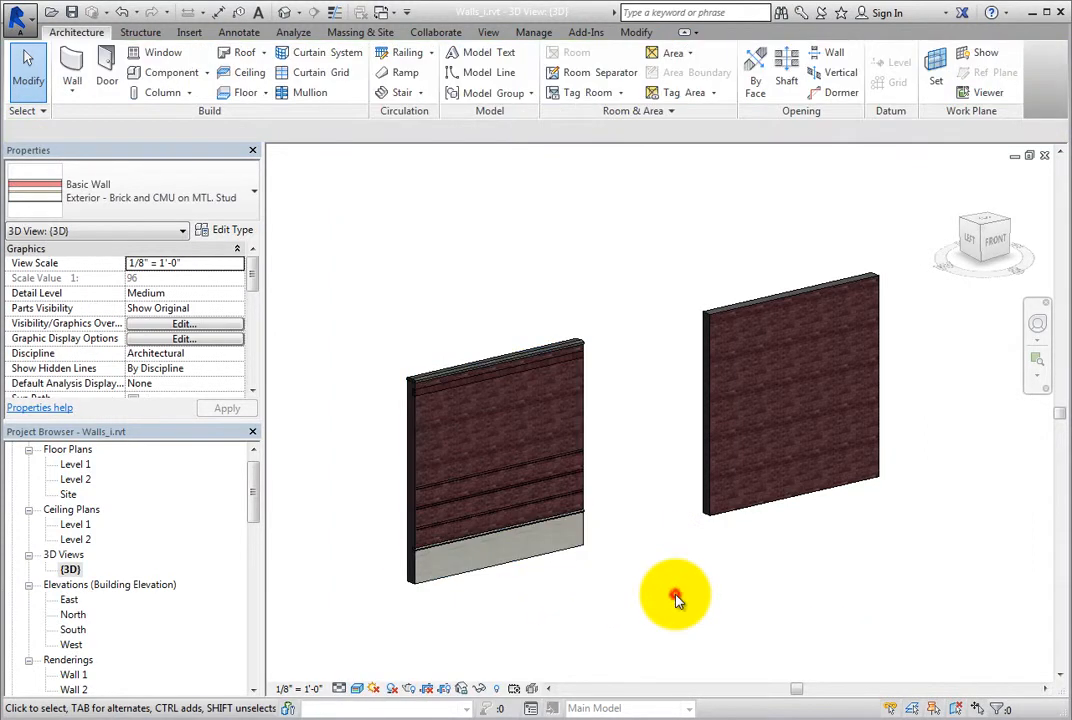
# Assign the Wall 2 rendering as the Brick on Mtl. Stud wall type's Type Image
pyautogui.click(790, 396)
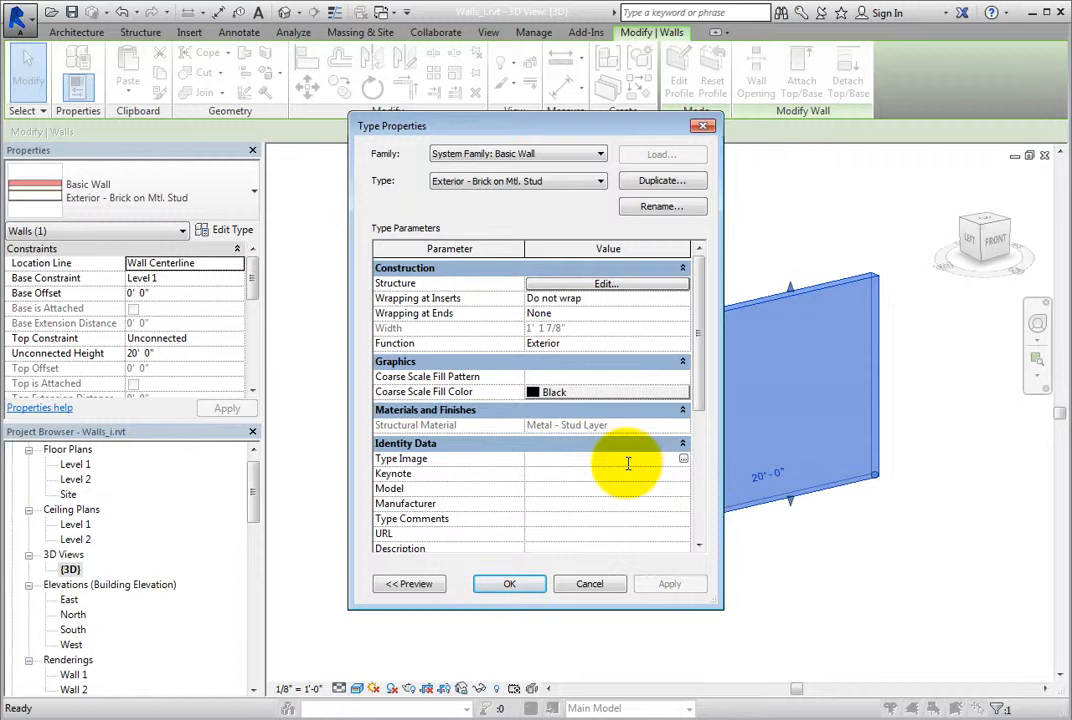
pyautogui.click(684, 458)
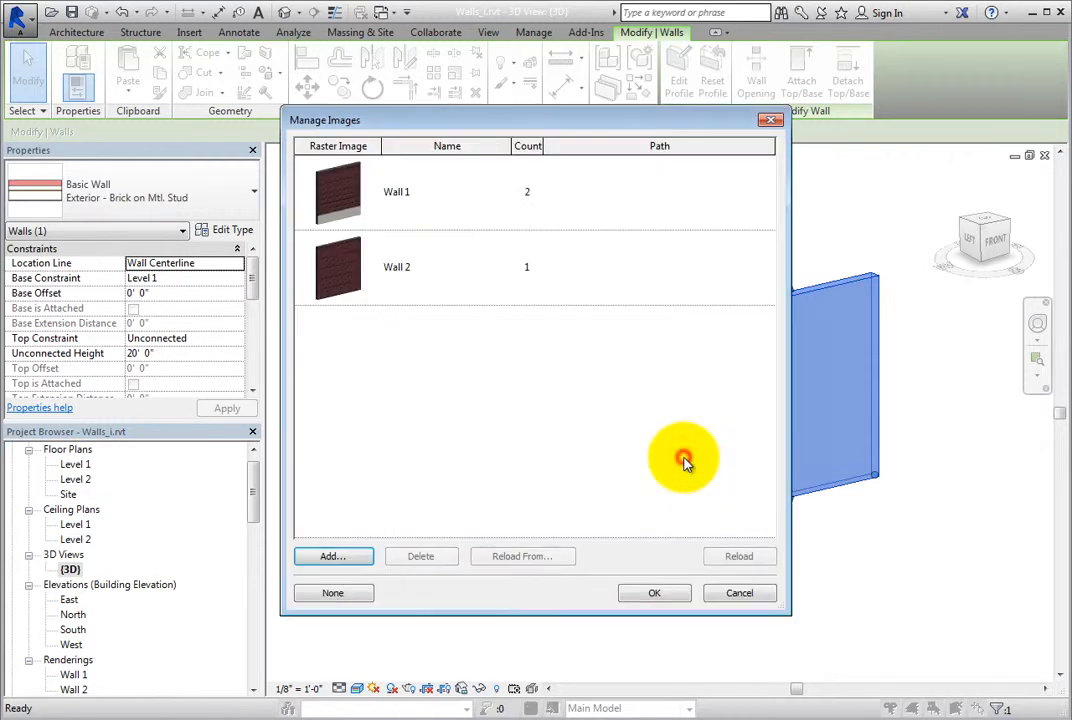
pyautogui.moveTo(516, 414)
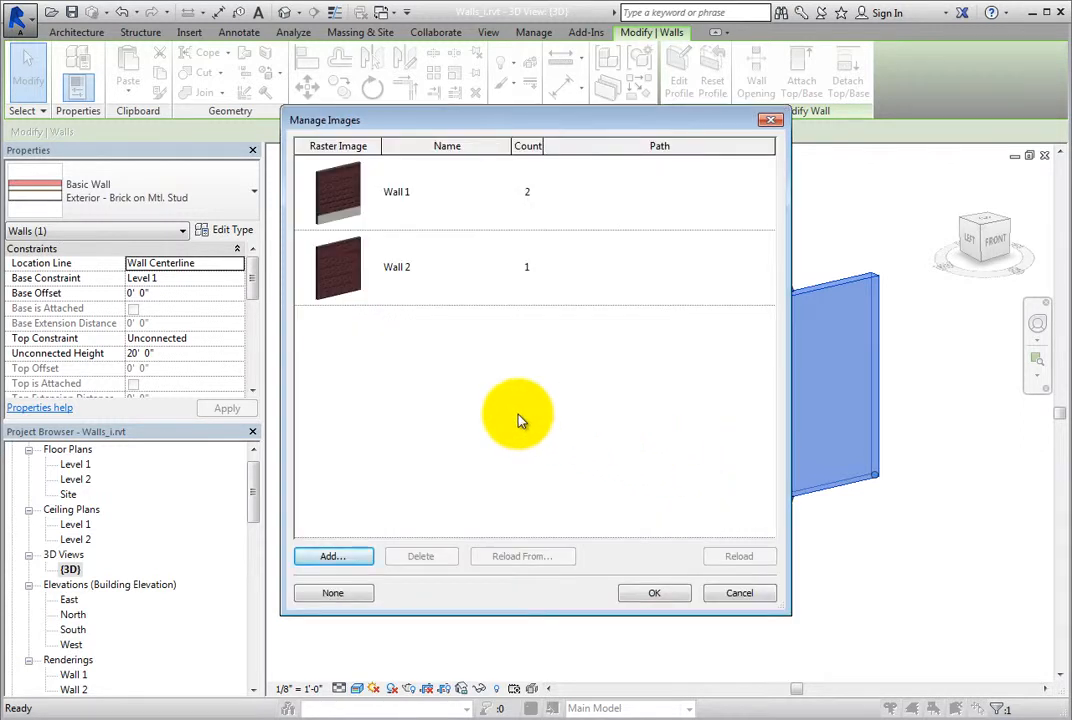
pyautogui.moveTo(444, 304)
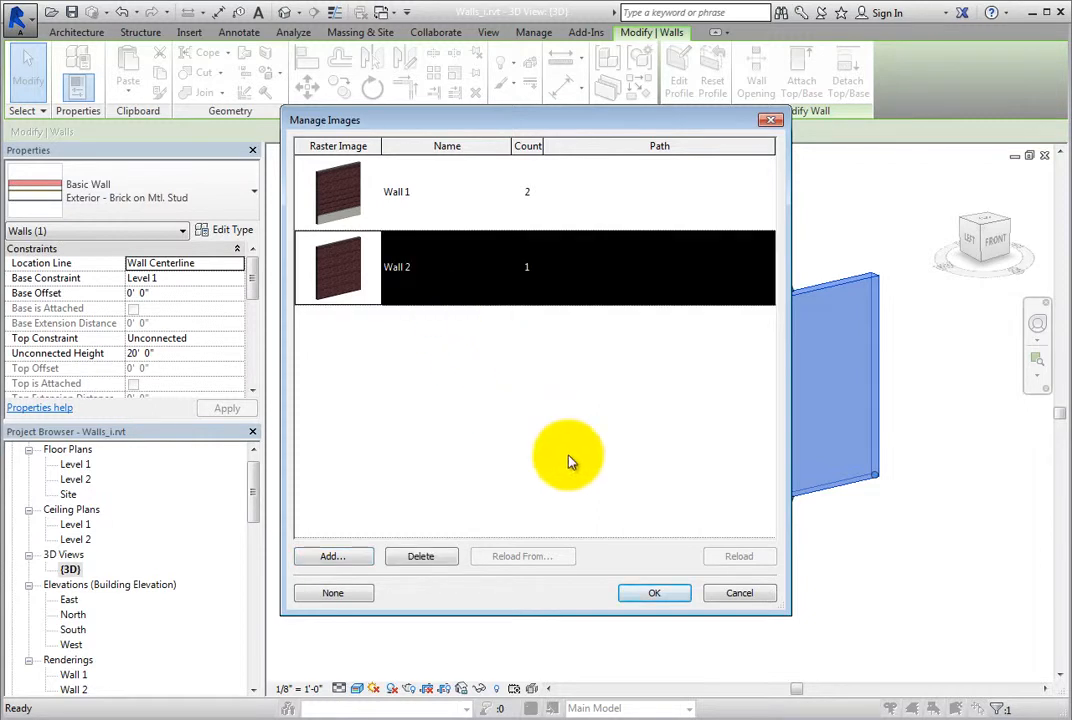
pyautogui.click(654, 592)
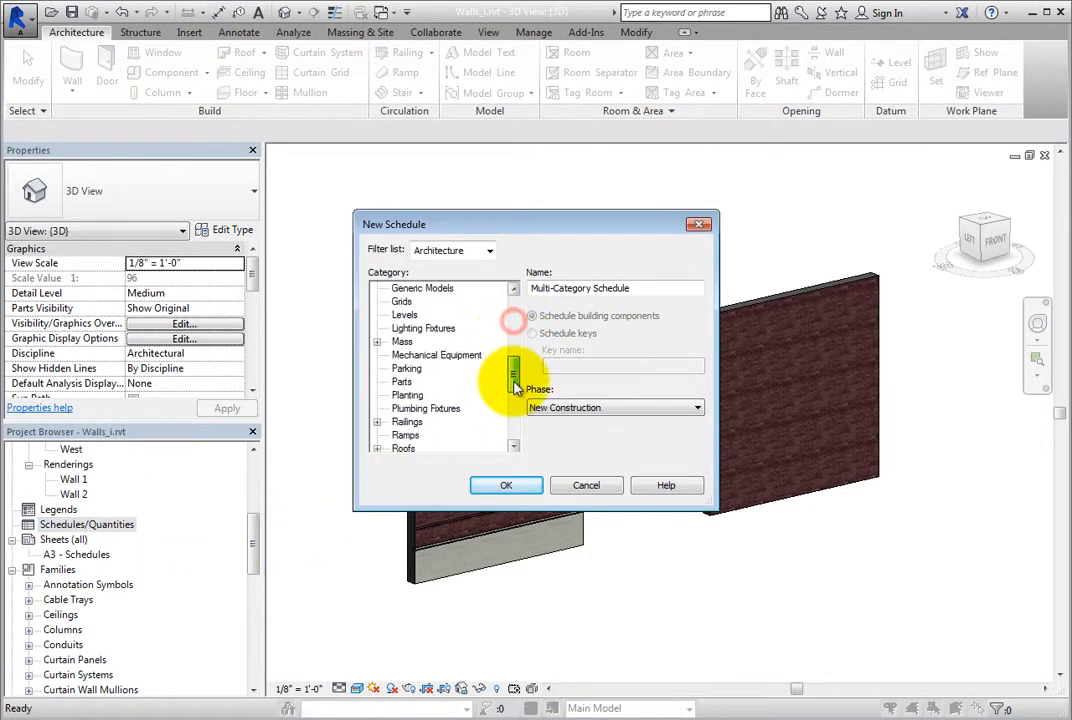
# Create a Walls schedule with Family and Type and Type Image fields, then widen the Family and Type column
pyautogui.click(400, 420)
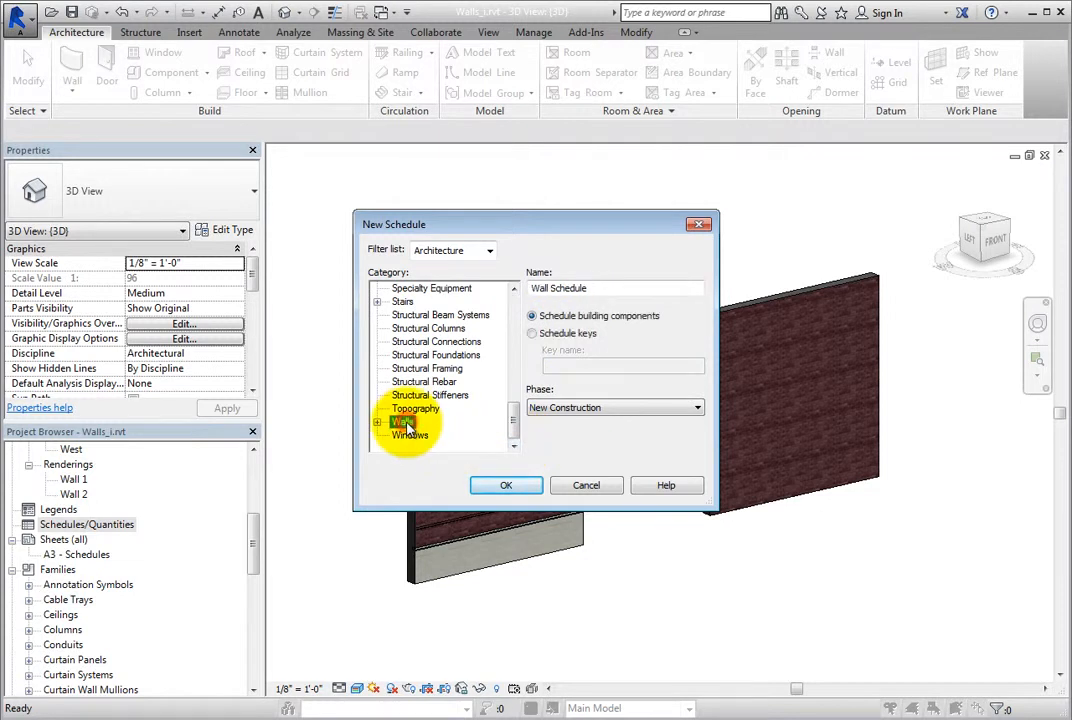
pyautogui.click(506, 486)
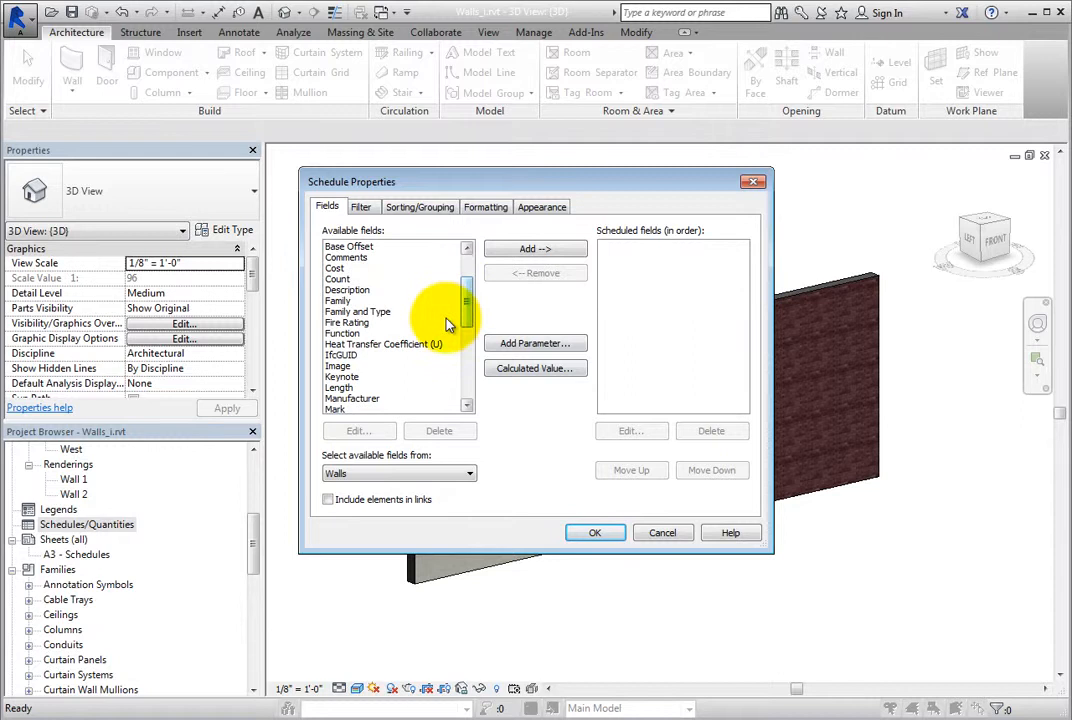
pyautogui.click(358, 312)
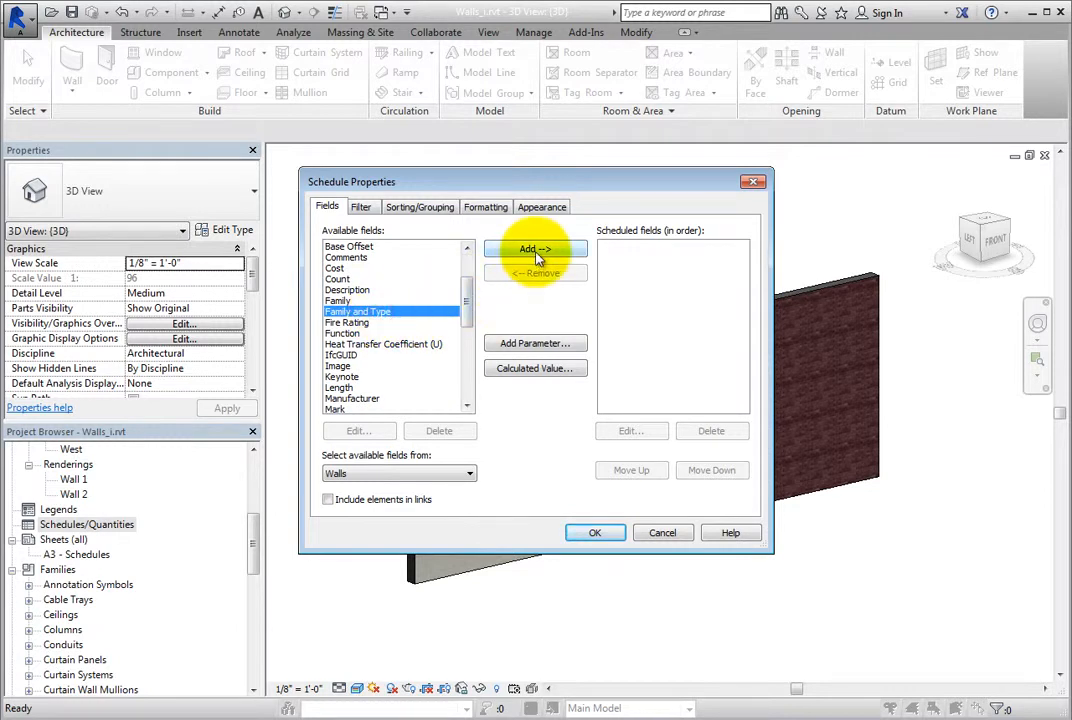
pyautogui.click(536, 248)
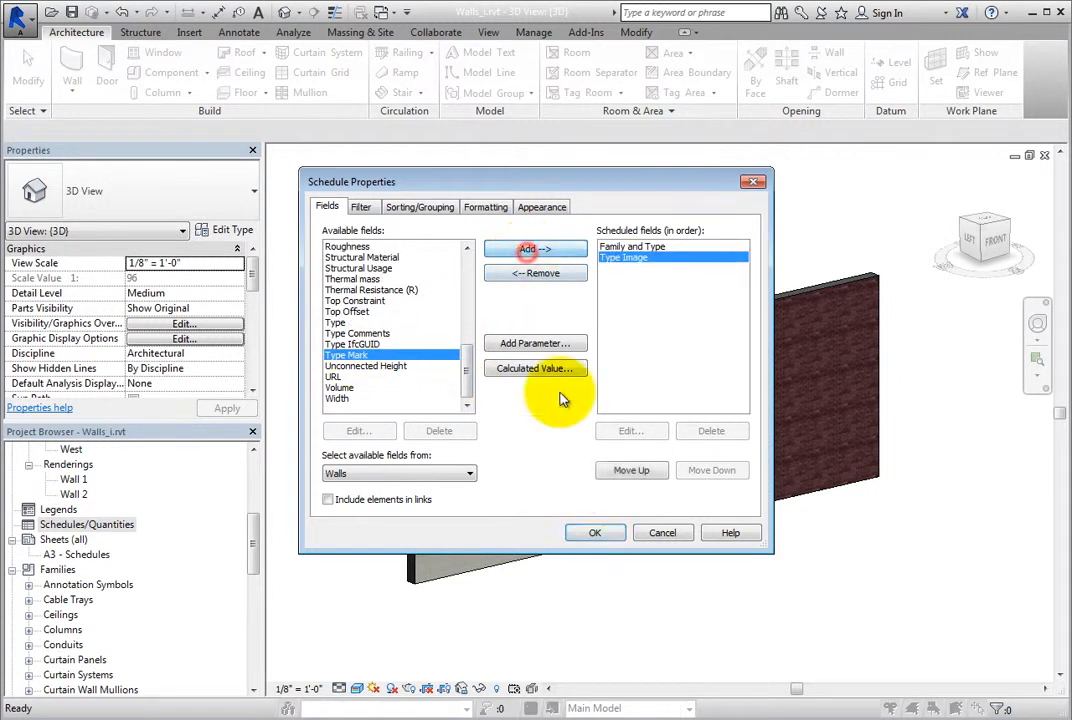
pyautogui.click(596, 532)
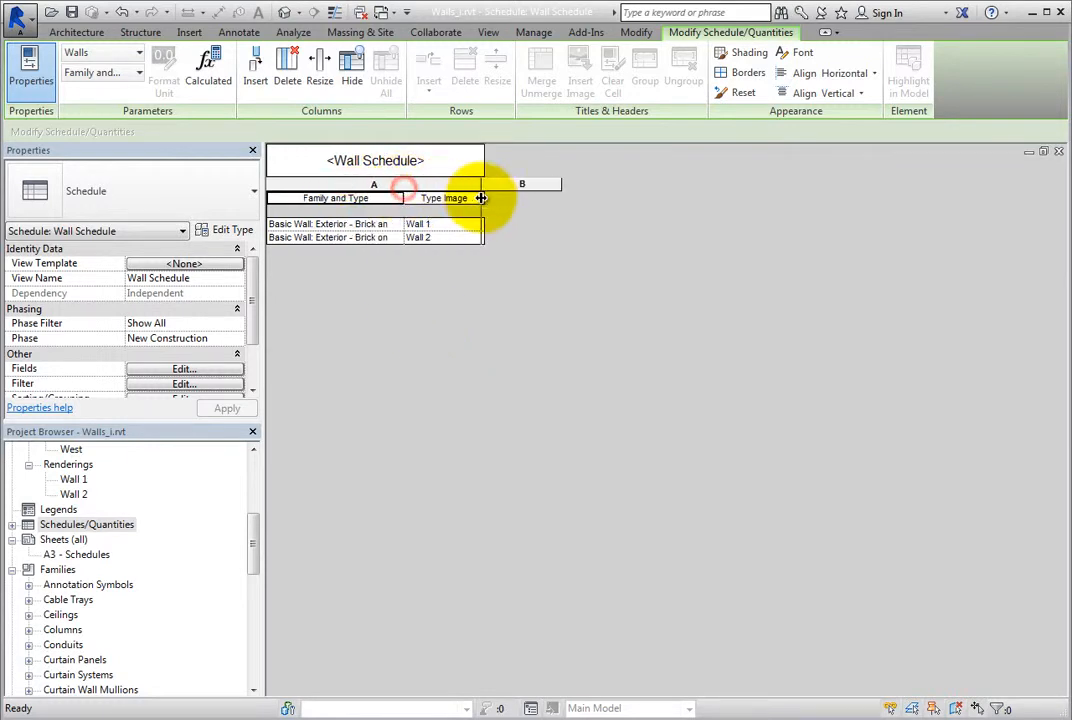
pyautogui.moveTo(480, 198); pyautogui.dragTo(544, 204)
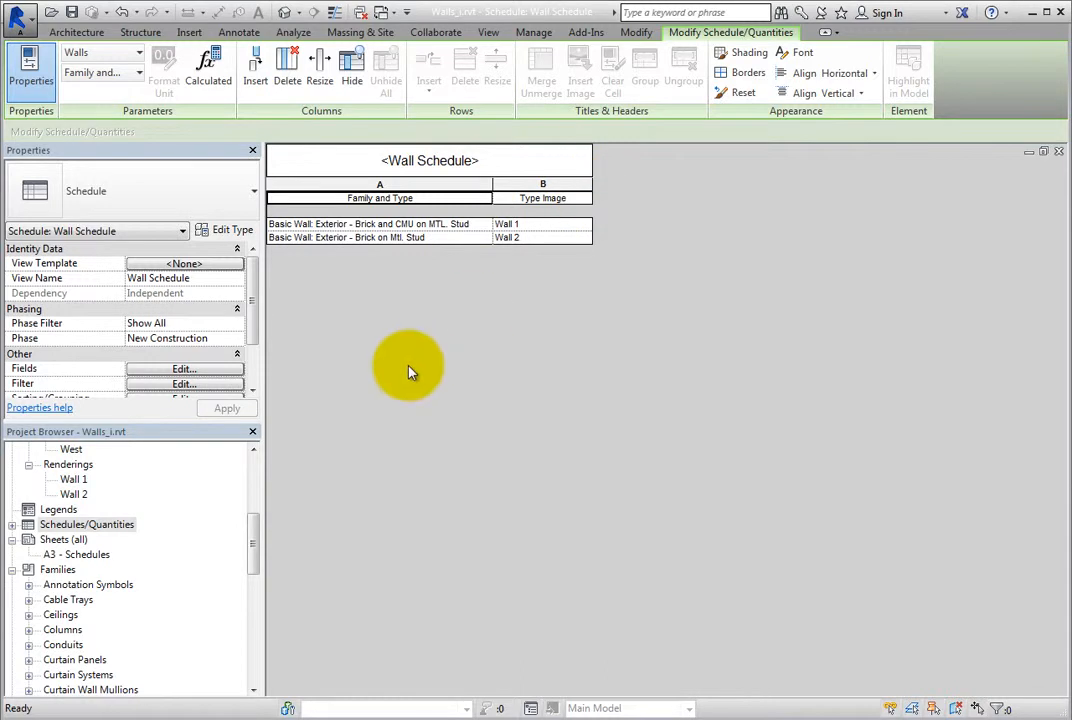
pyautogui.moveTo(144, 552)
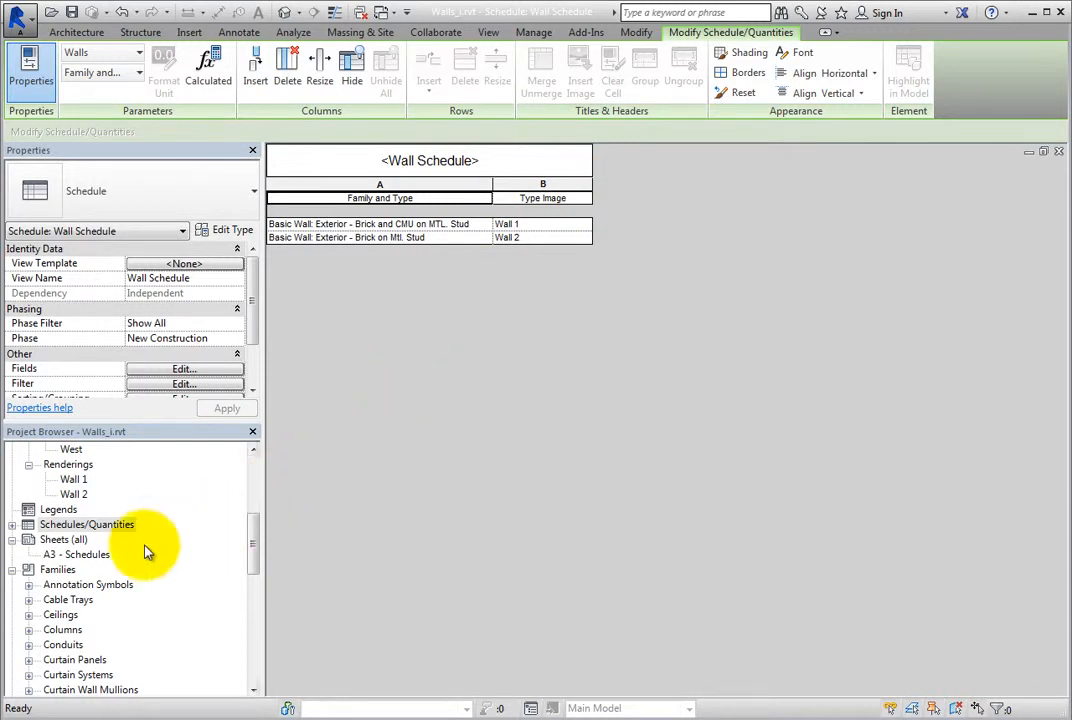
# Drag the Wall Schedule onto the A3 - Schedules sheet and restore its images to original size
pyautogui.doubleClick(76, 554)
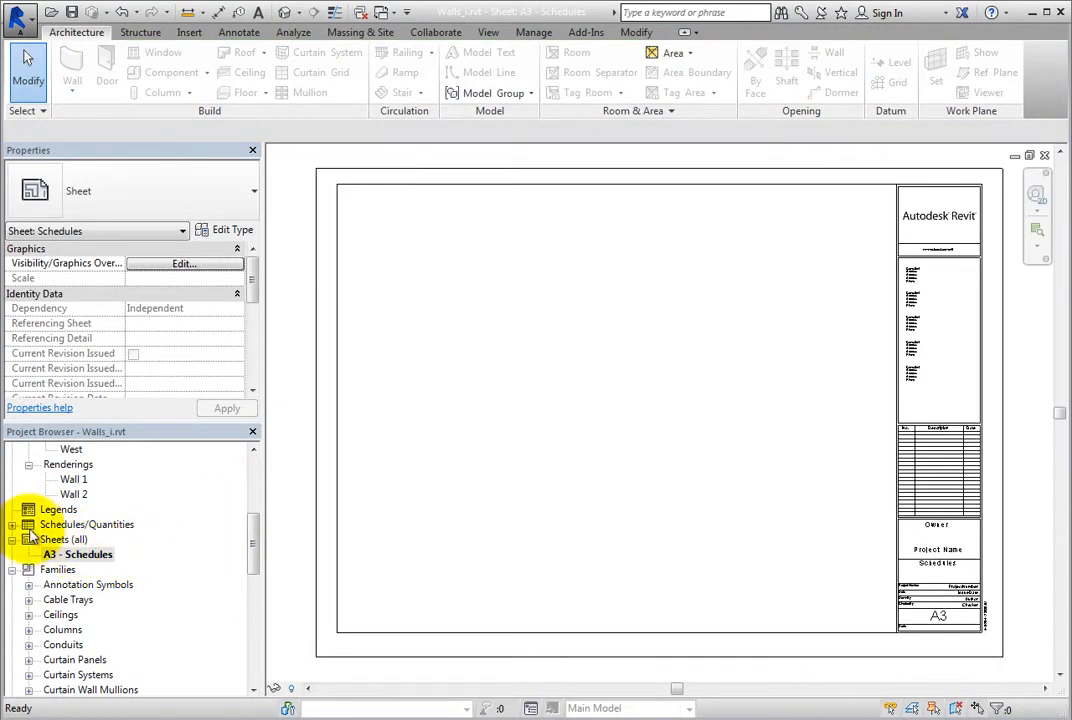
pyautogui.click(74, 540)
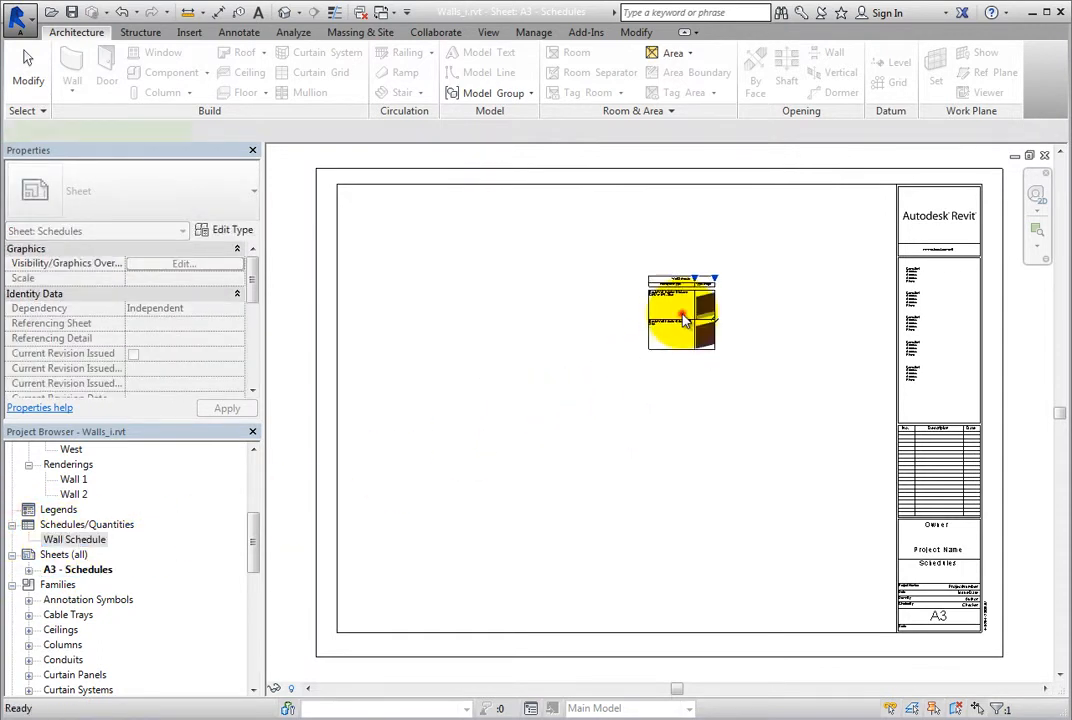
pyautogui.click(680, 312)
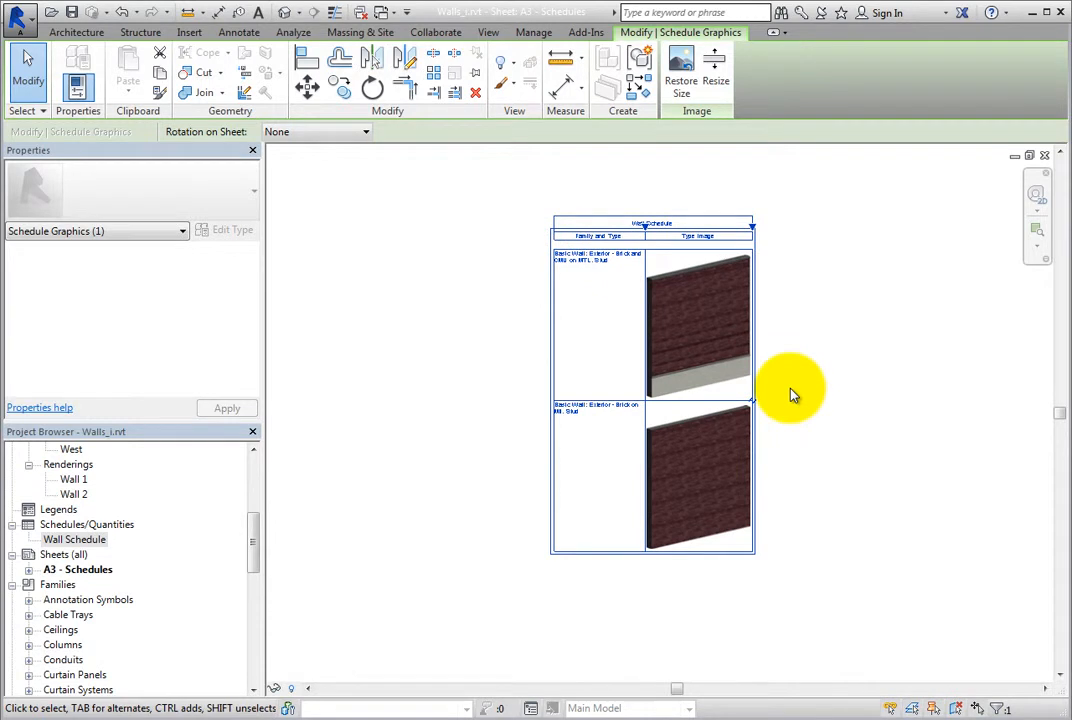
pyautogui.moveTo(680, 80)
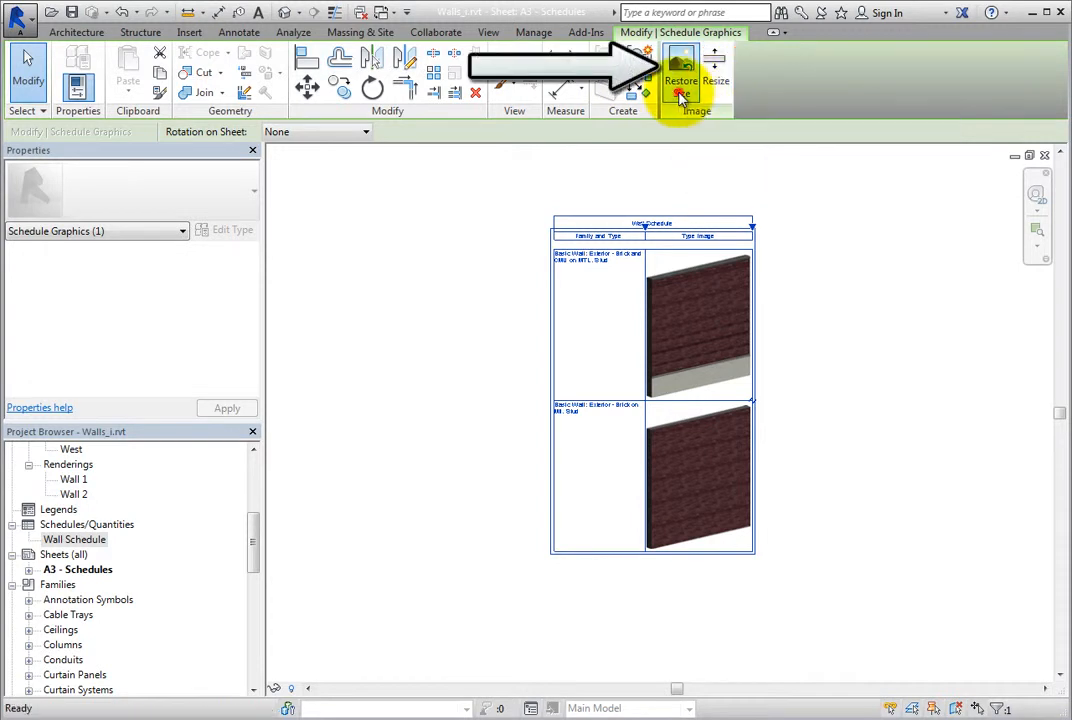
pyautogui.click(680, 80)
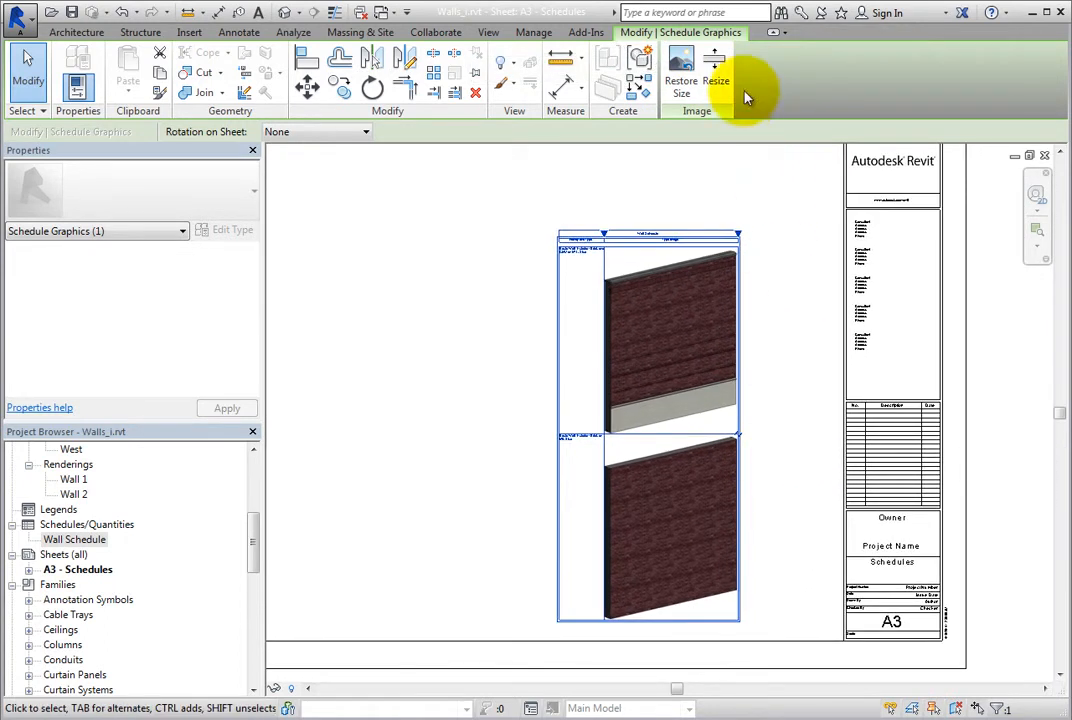
# Resize the wall schedule's image rows to 6" and accept the row height notice
pyautogui.click(716, 76)
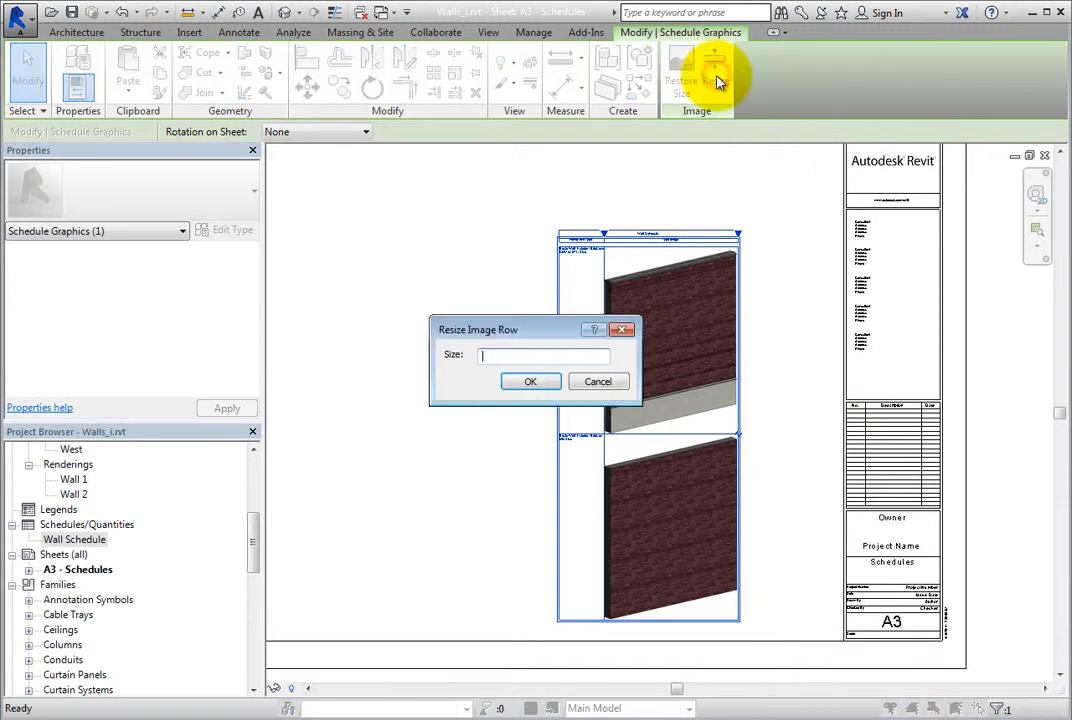
pyautogui.moveTo(500, 444)
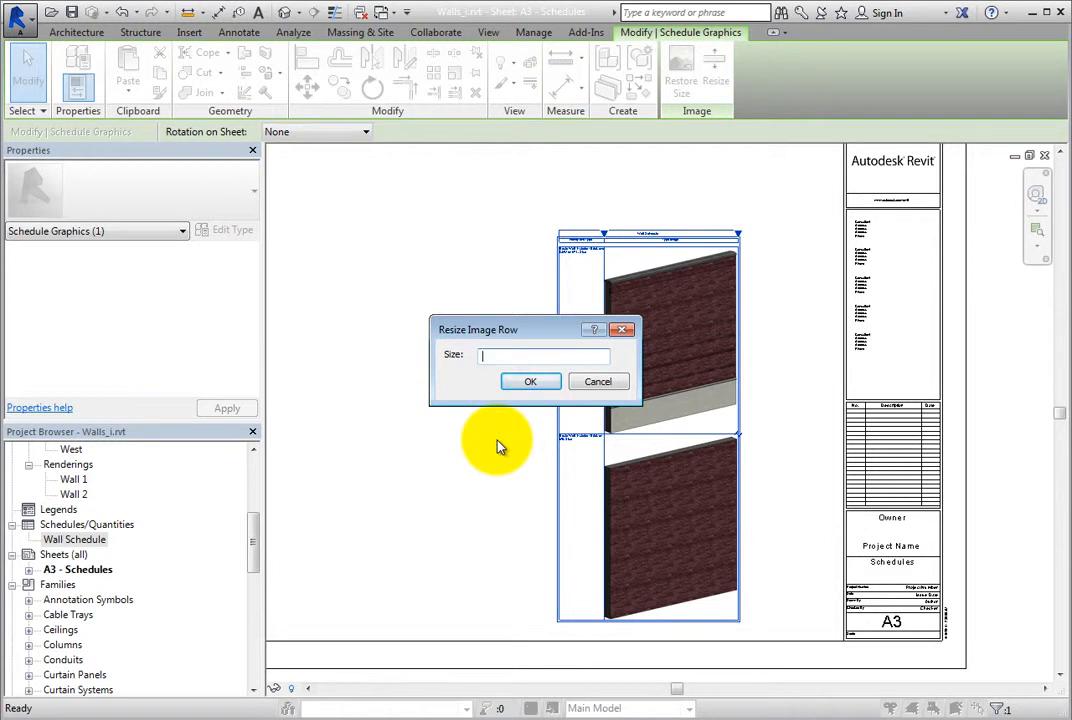
pyautogui.write("6'")
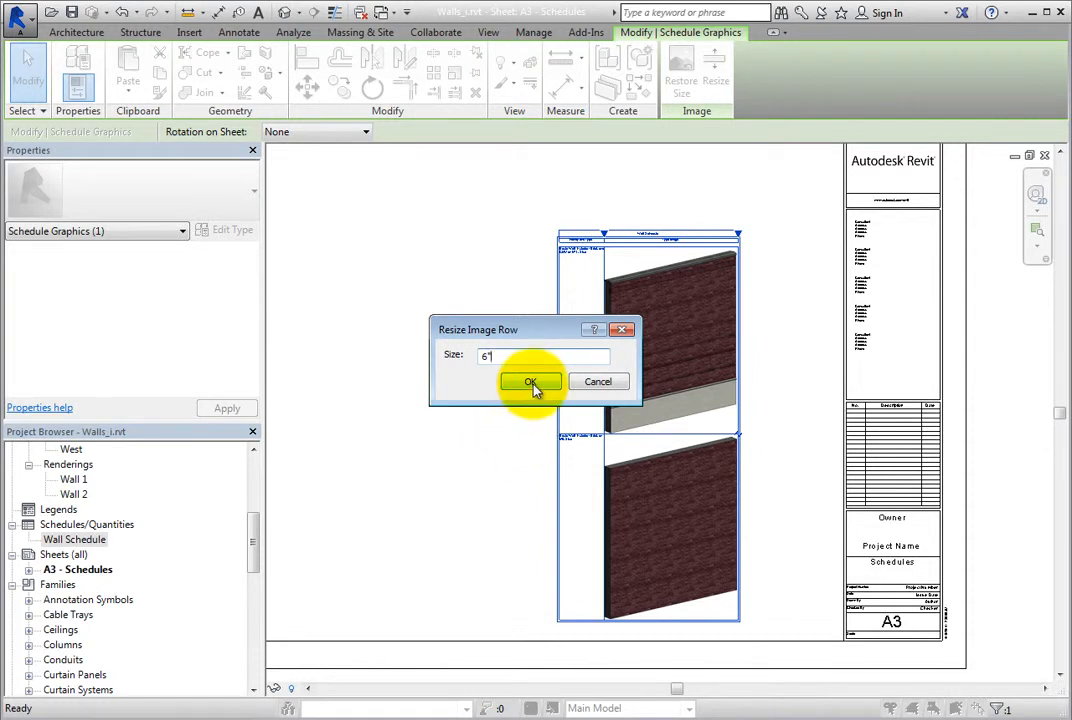
pyautogui.click(532, 382)
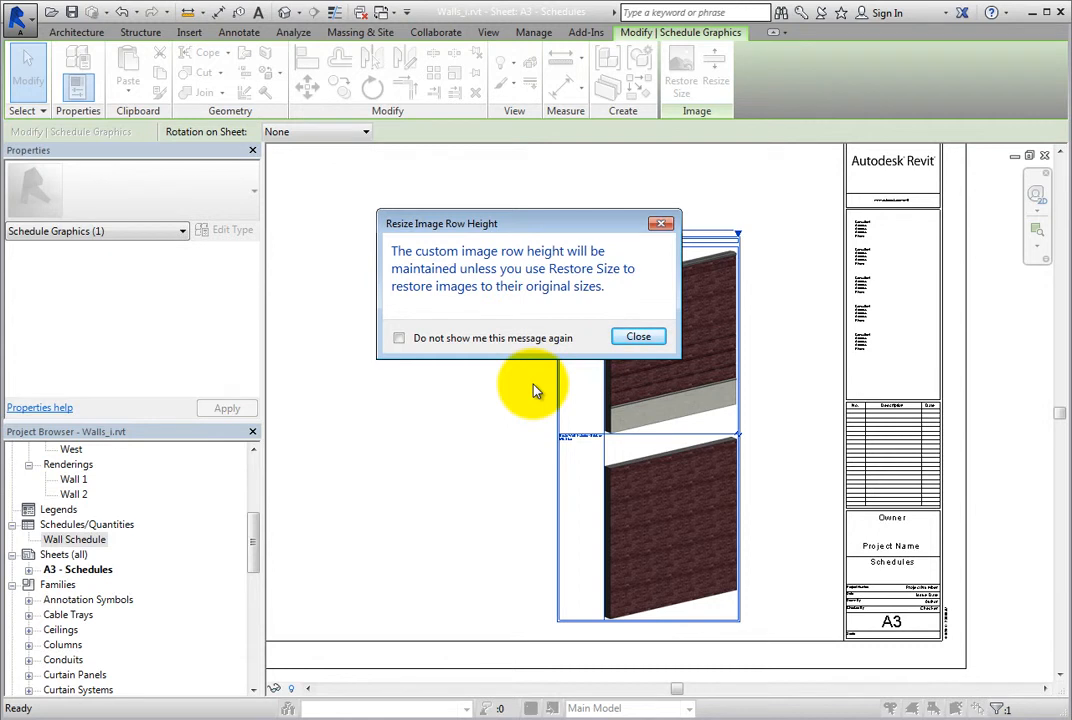
pyautogui.click(638, 336)
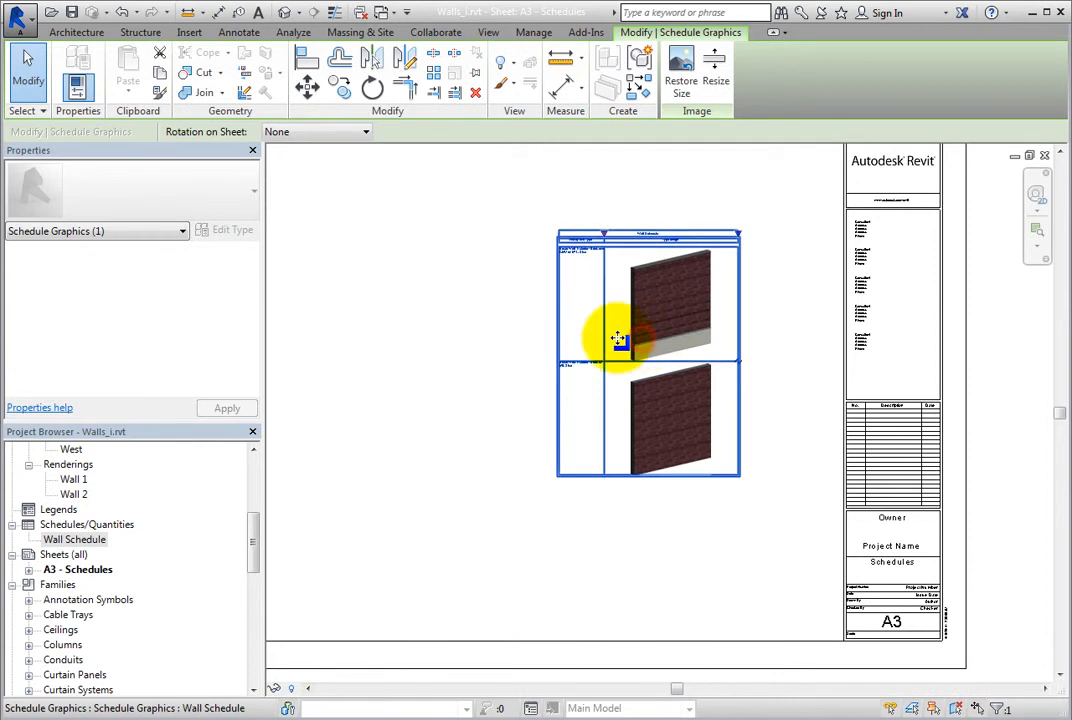